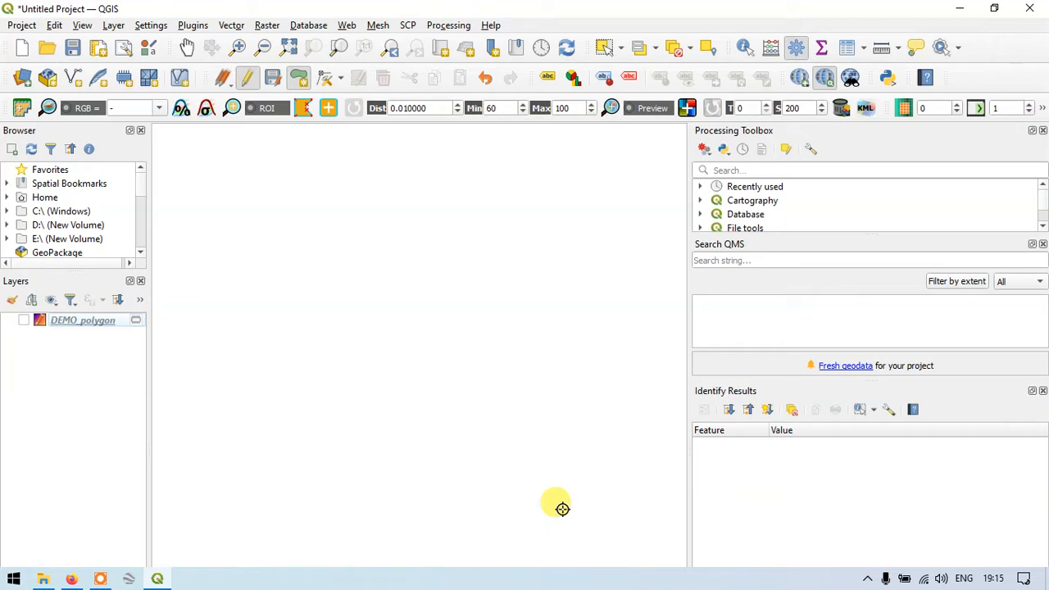
mouse_move(252, 231)
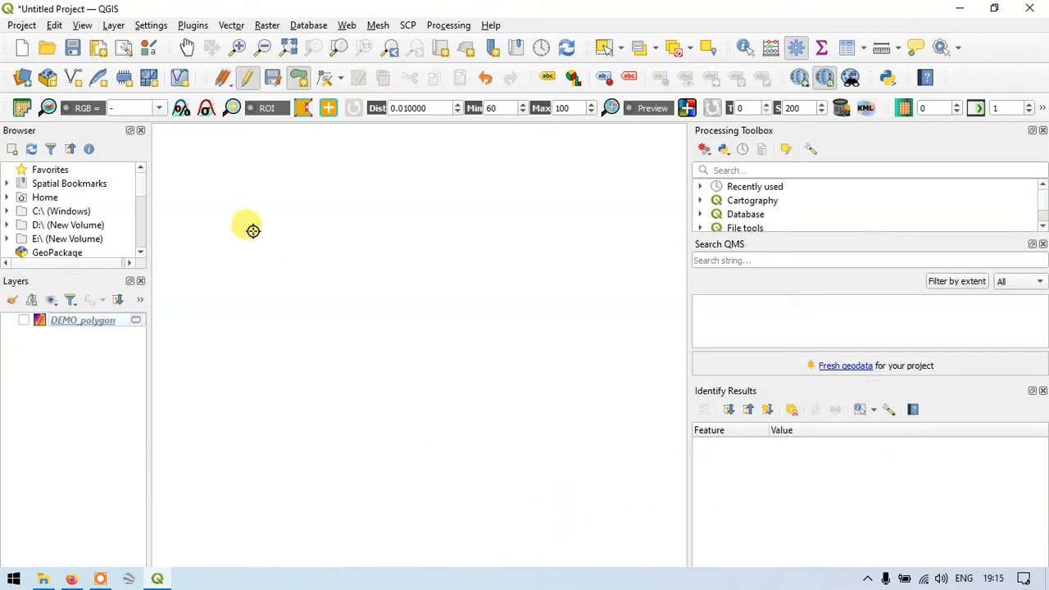
Step: Browse the Layer menu to reach the Create Layer options
left_click(113, 26)
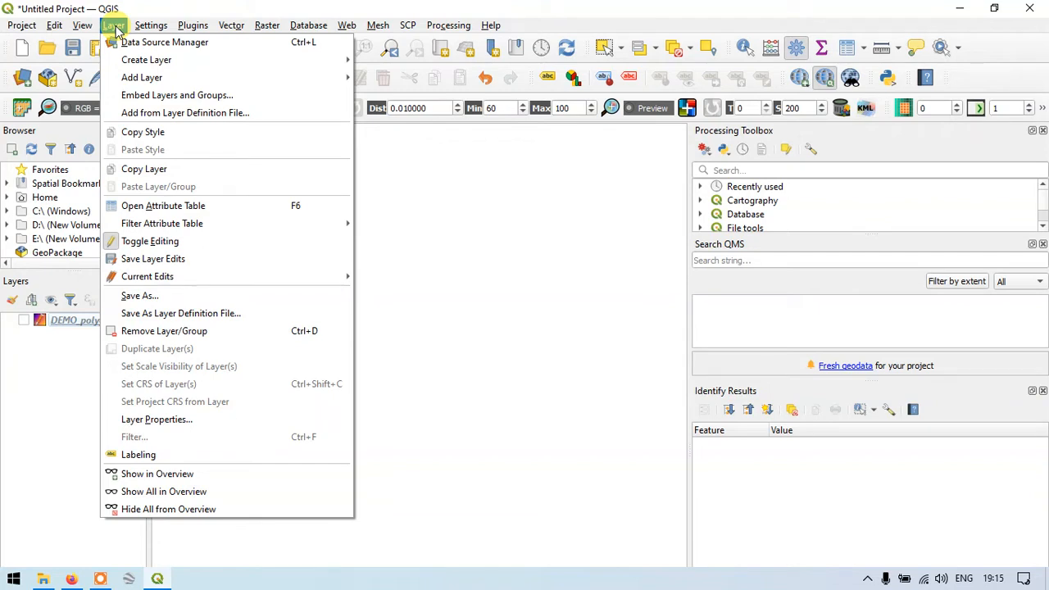
mouse_move(147, 59)
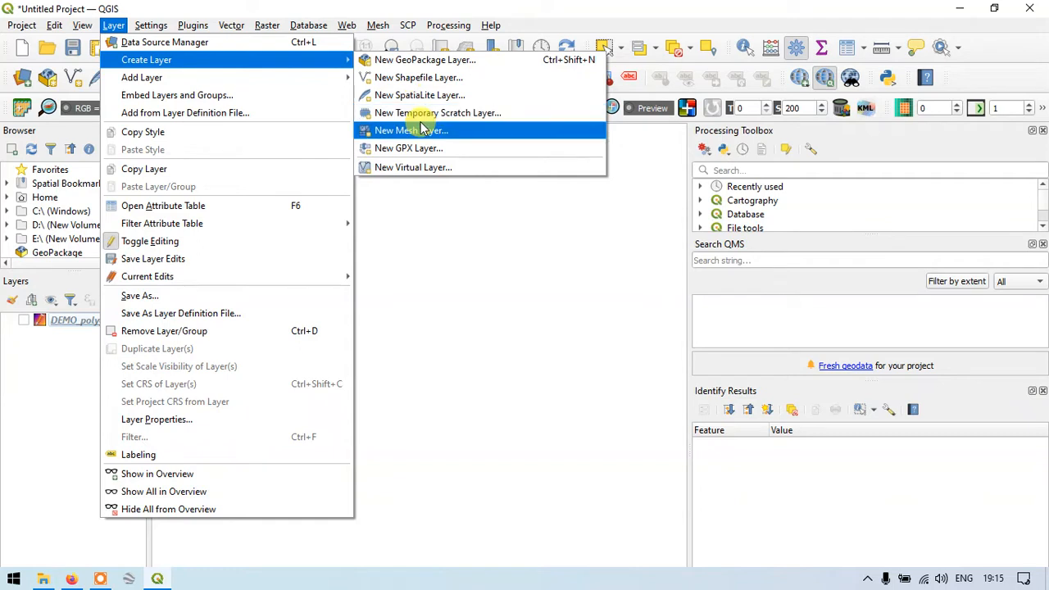
mouse_move(425, 114)
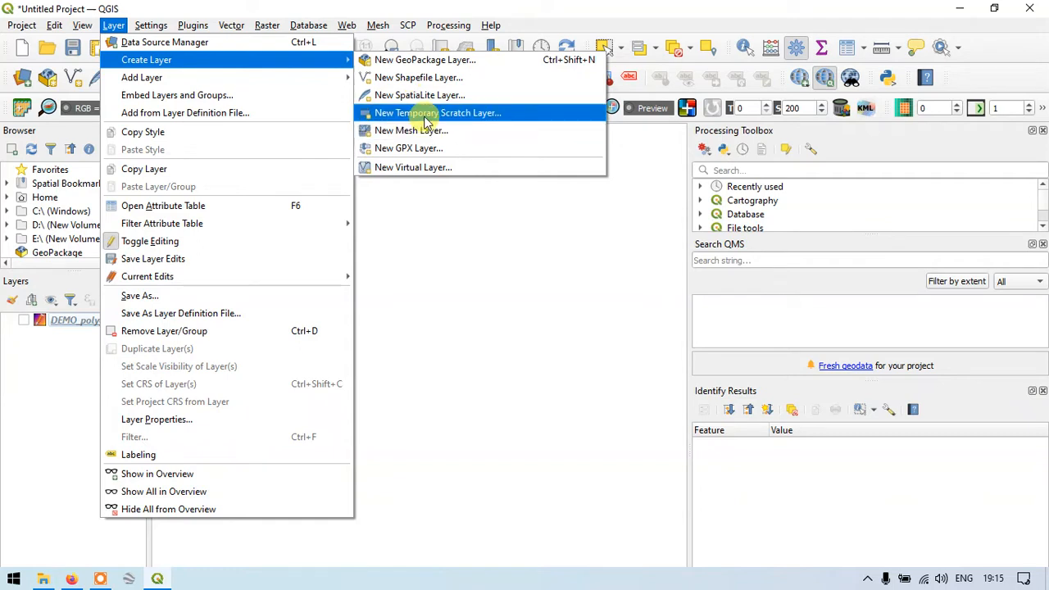
mouse_move(410, 77)
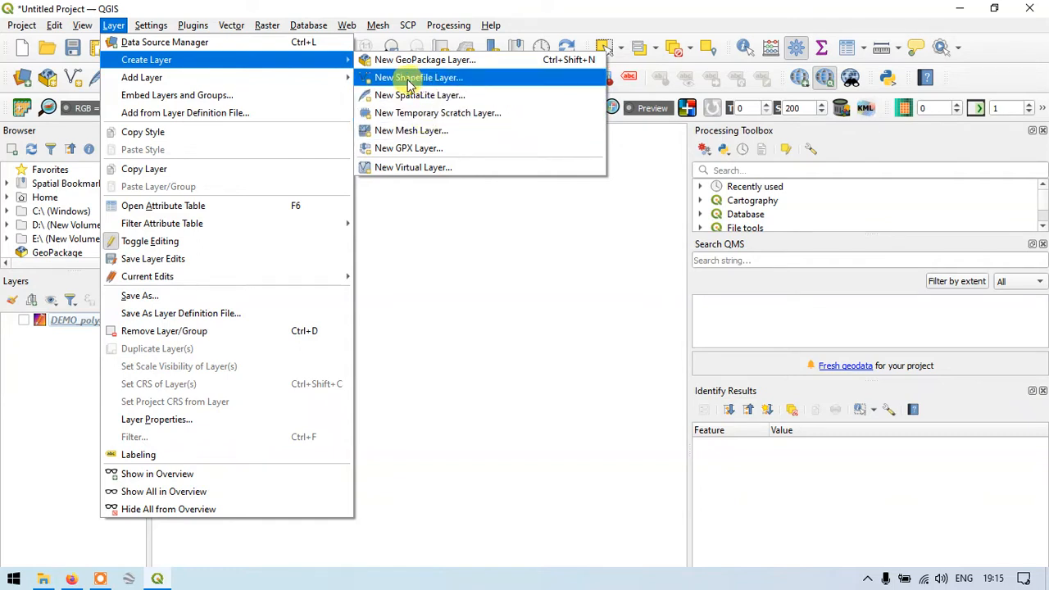
mouse_move(436, 111)
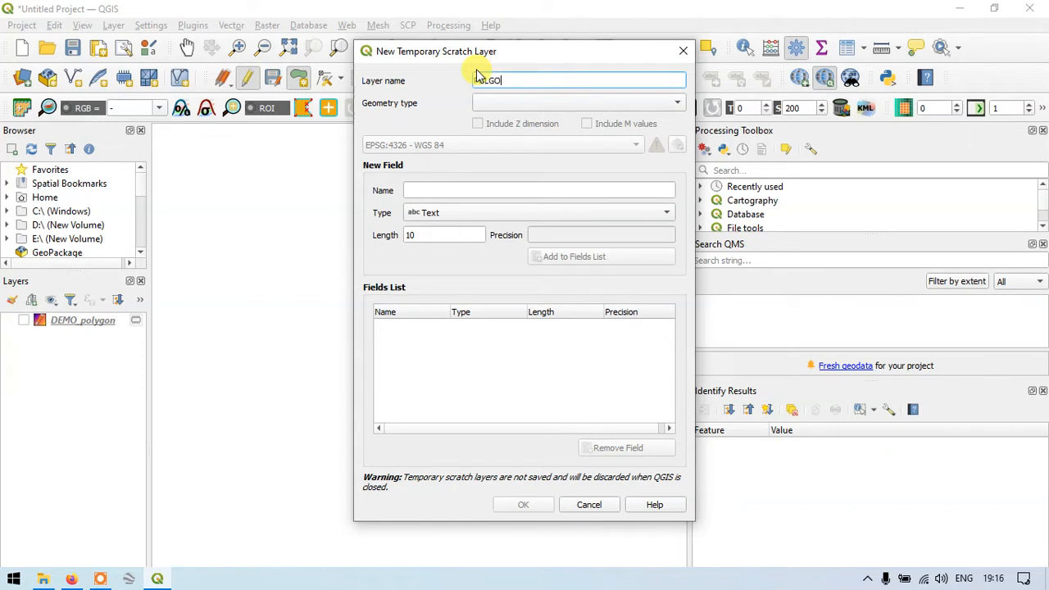
Step: Name the new scratch layer POLYGON with Polygon geometry type
key("Backspace")
type("YGON")
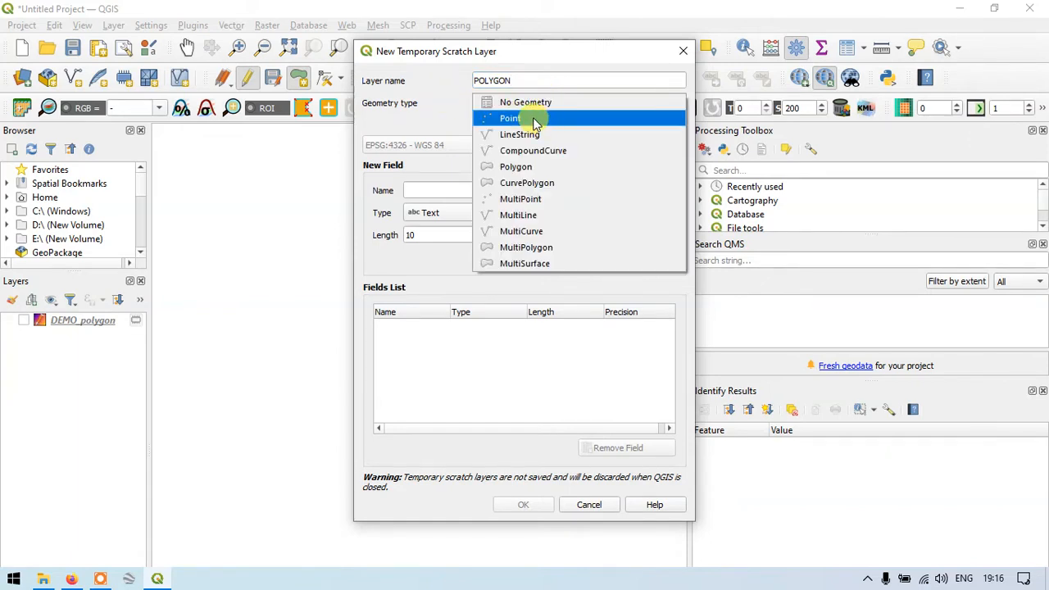
mouse_move(518, 135)
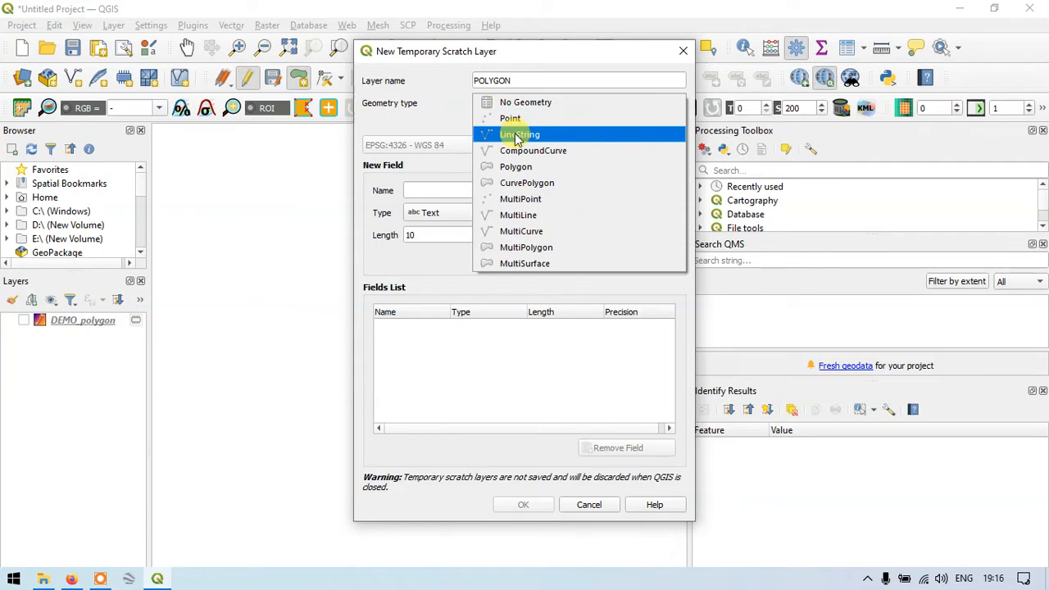
mouse_move(619, 215)
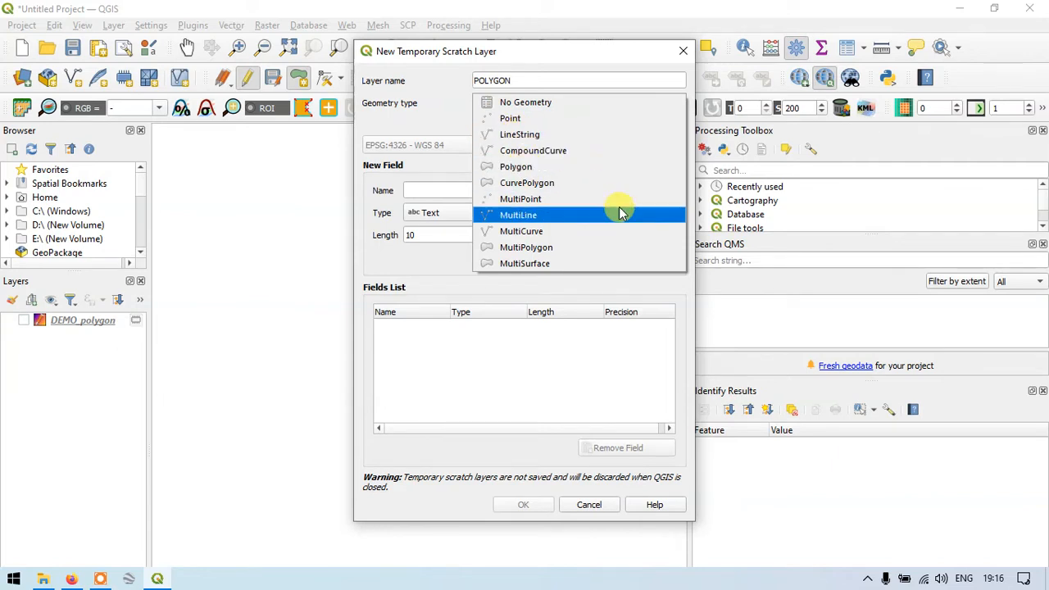
mouse_move(541, 200)
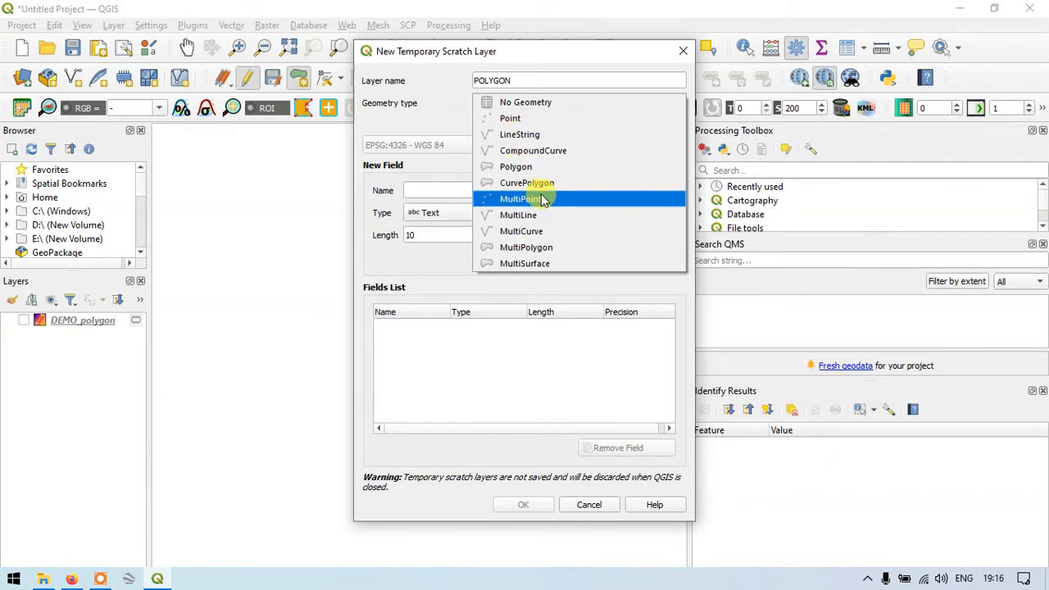
mouse_move(520, 135)
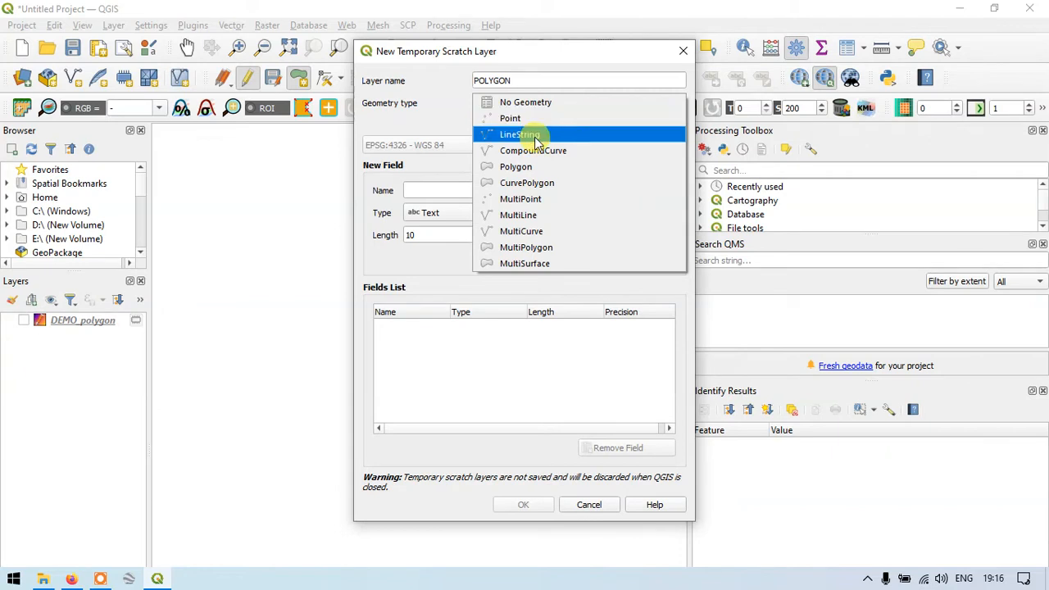
left_click(515, 167)
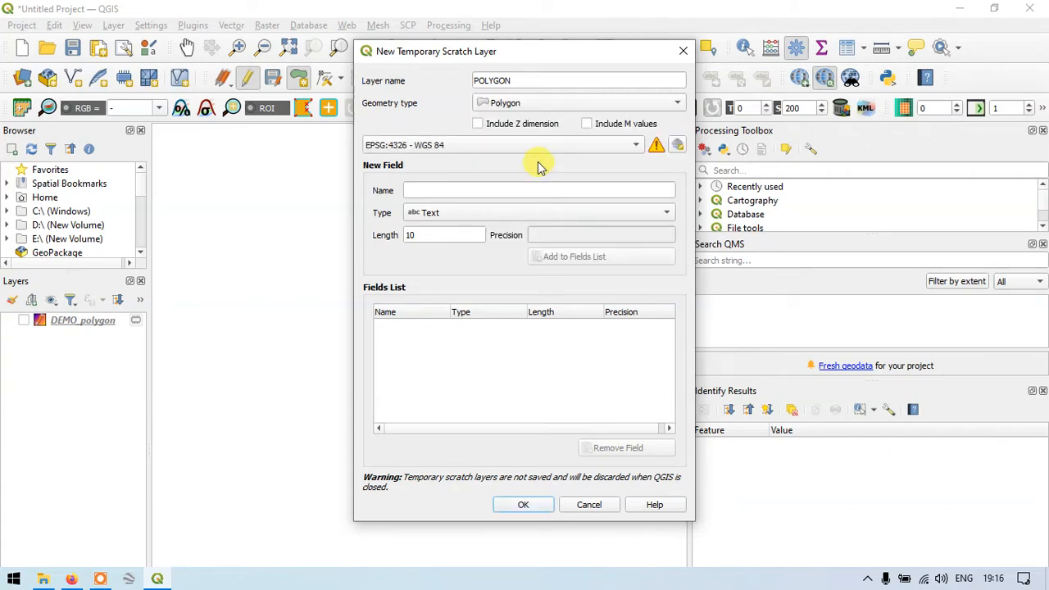
mouse_move(472, 144)
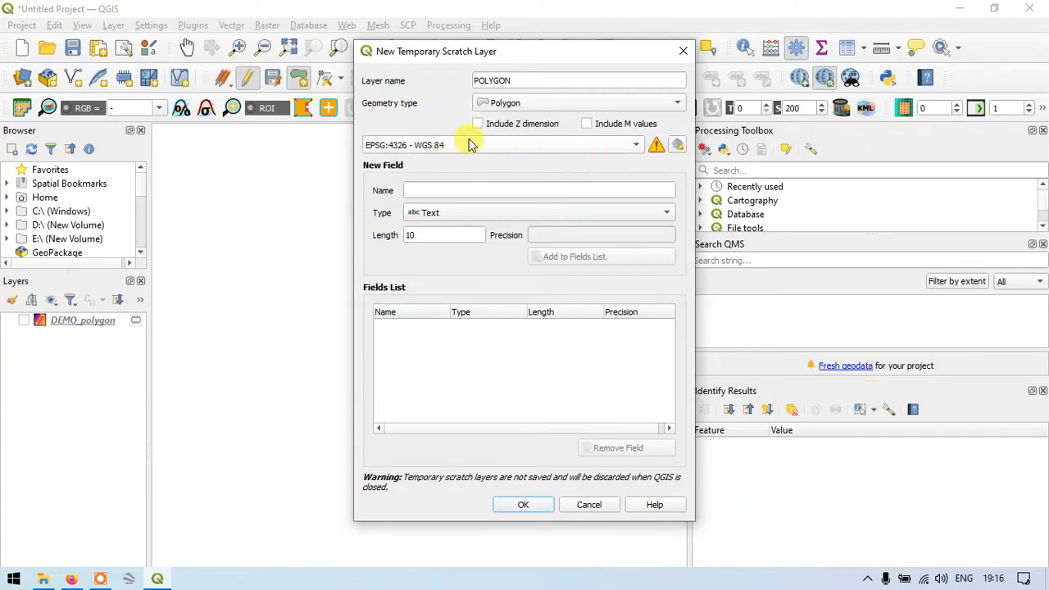
Step: Set the layer's CRS to WGS 84 (EPSG:4326) and create the layer
left_click(636, 144)
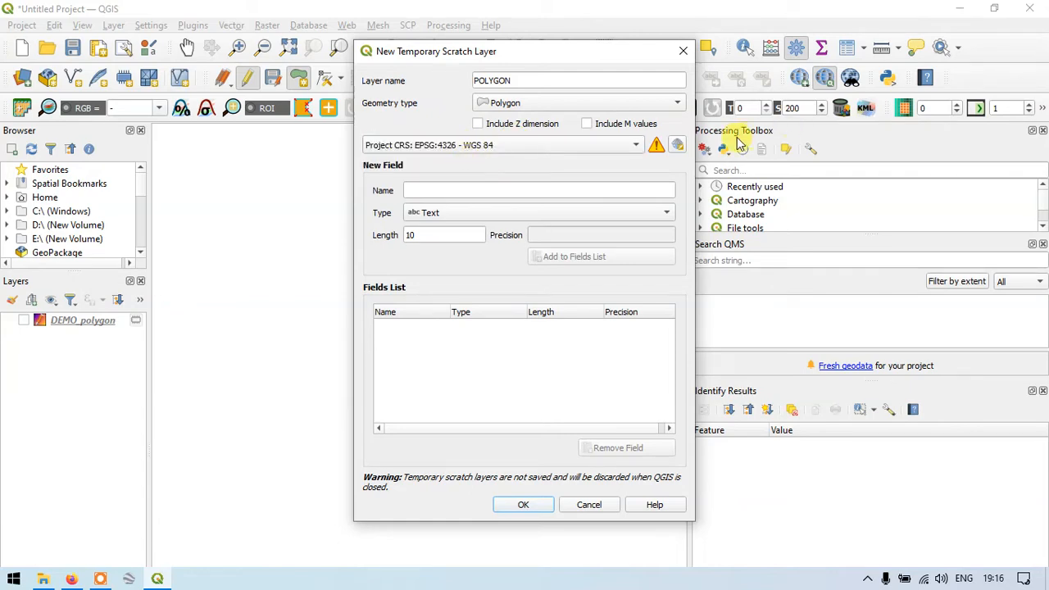
left_click(677, 144)
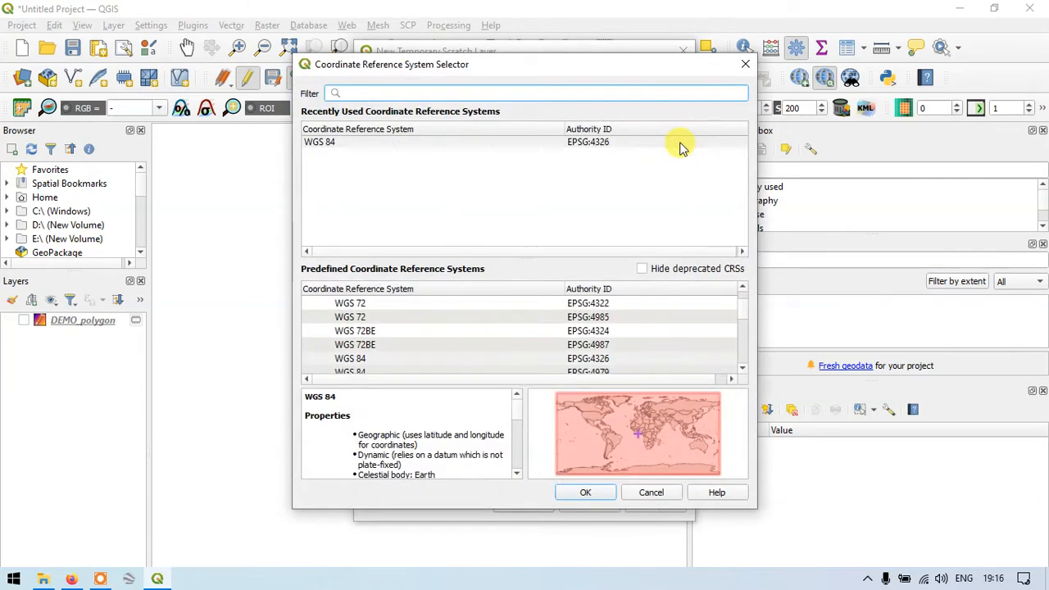
mouse_move(340, 144)
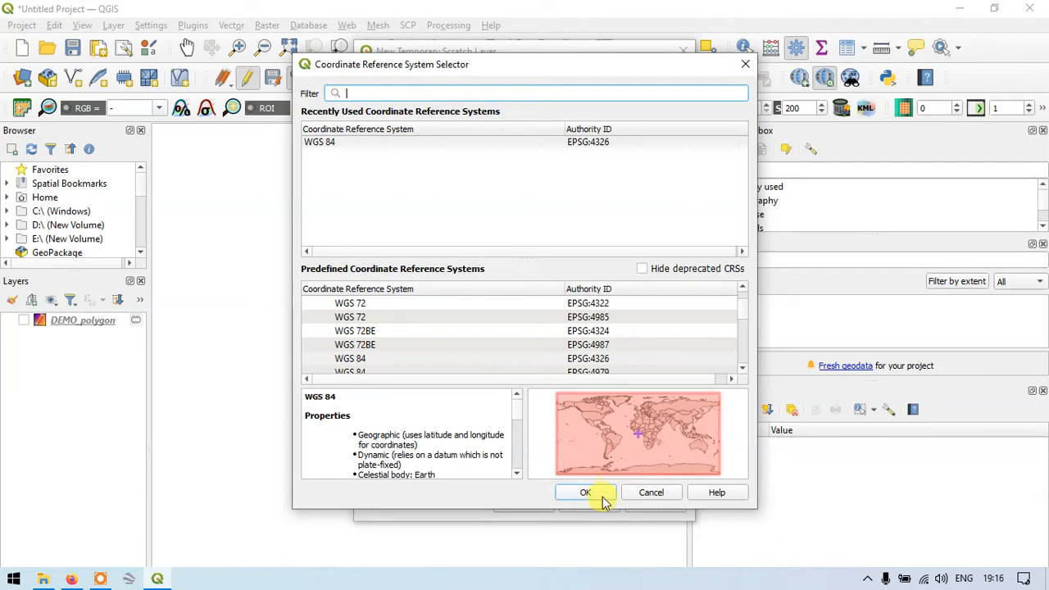
left_click(585, 491)
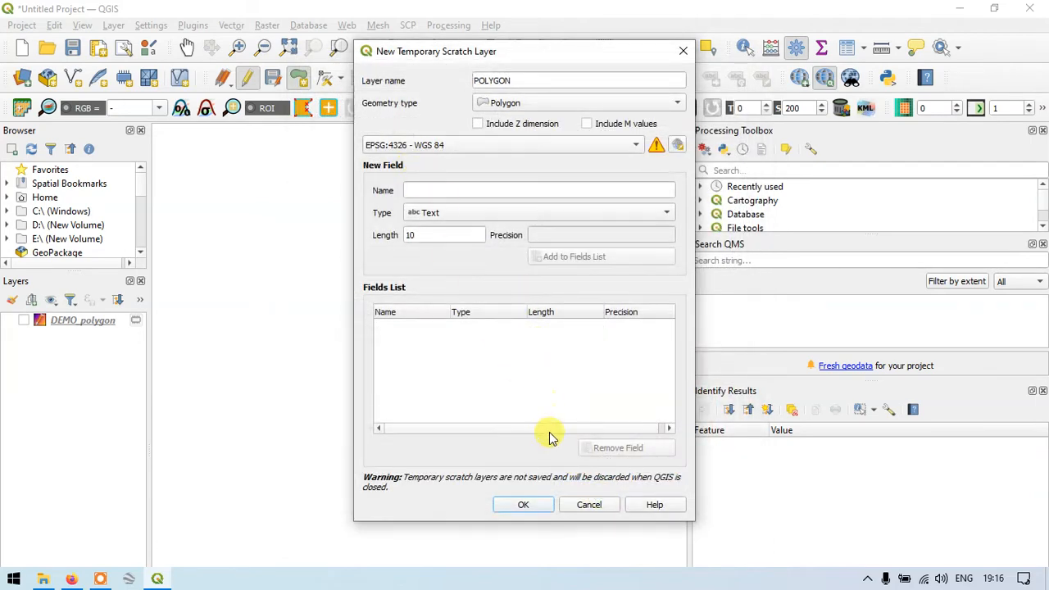
mouse_move(523, 516)
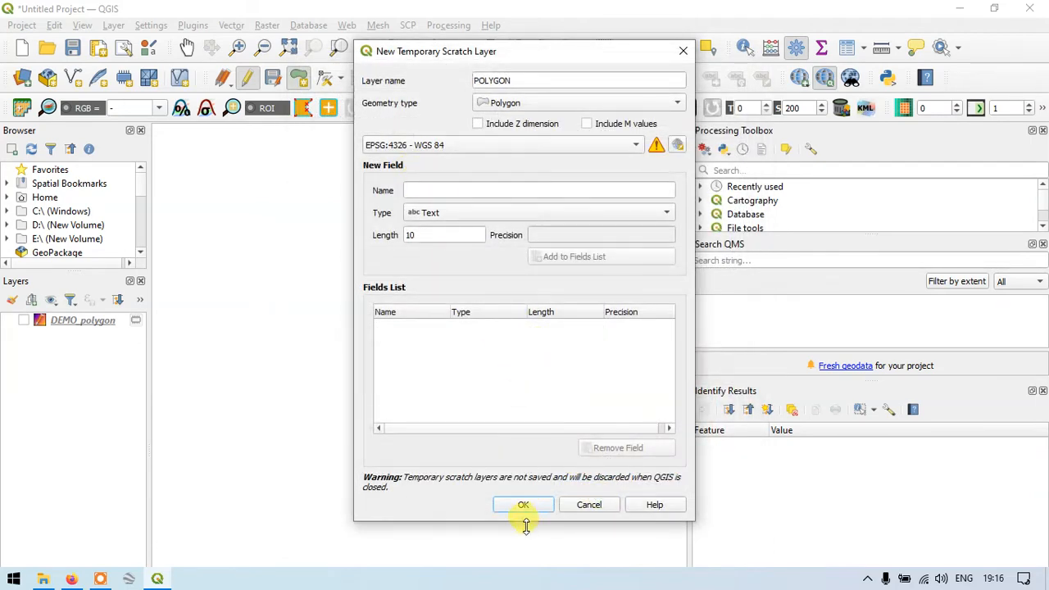
left_click(522, 504)
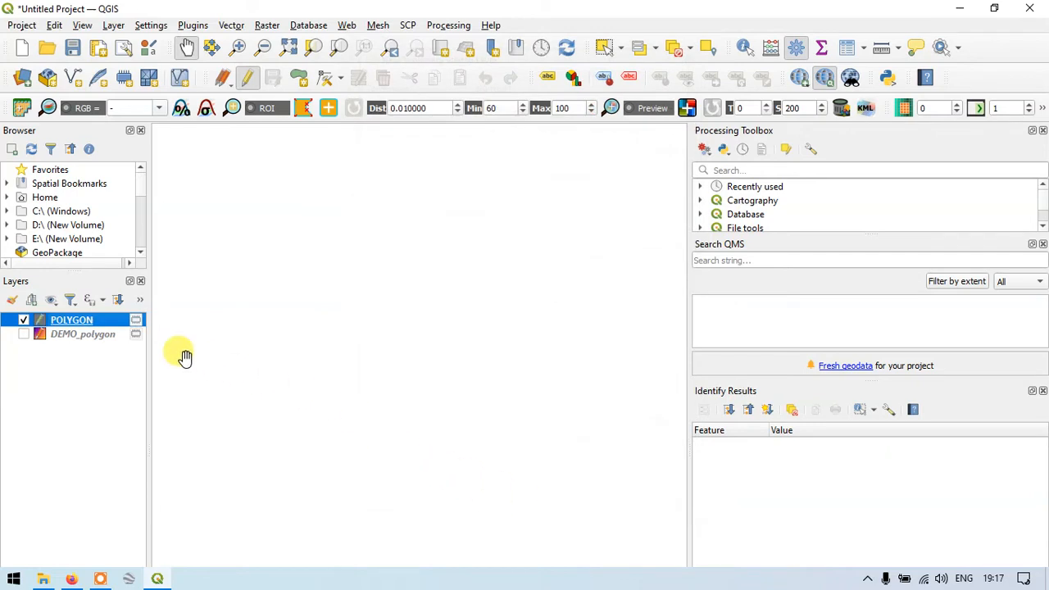
mouse_move(79, 320)
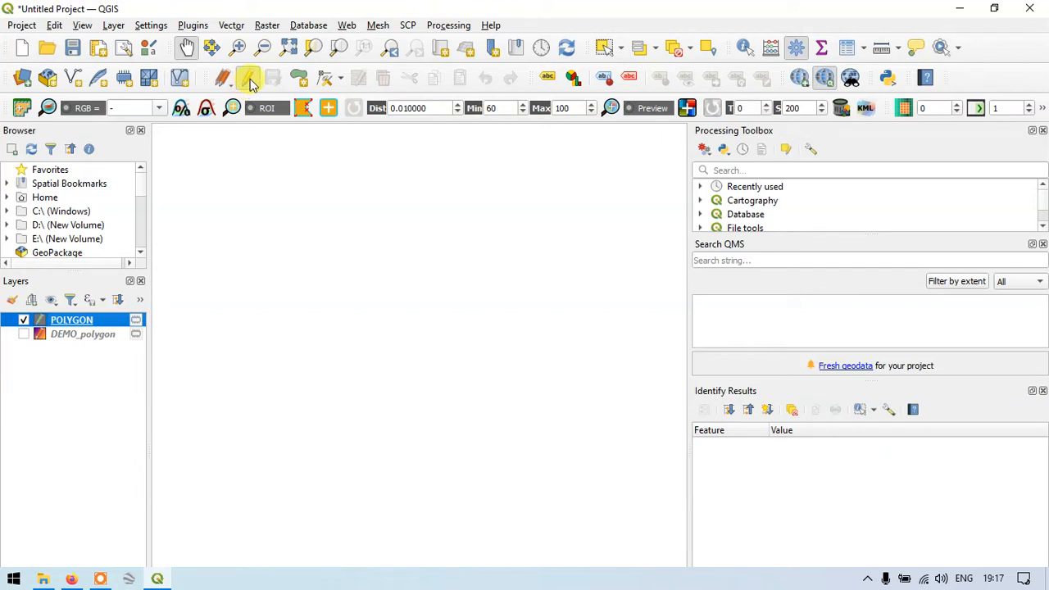
mouse_move(249, 77)
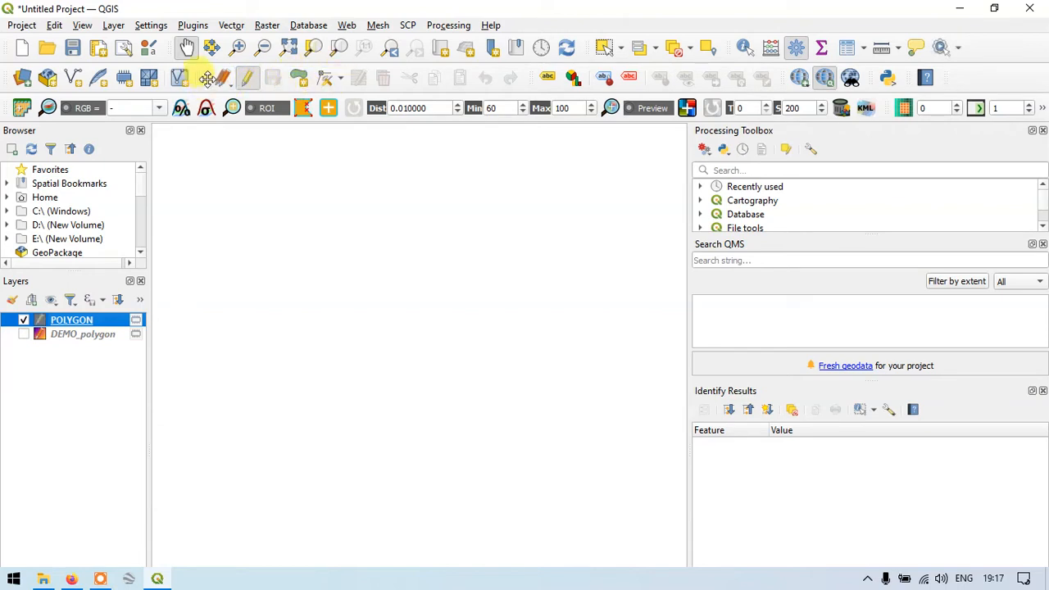
mouse_move(326, 77)
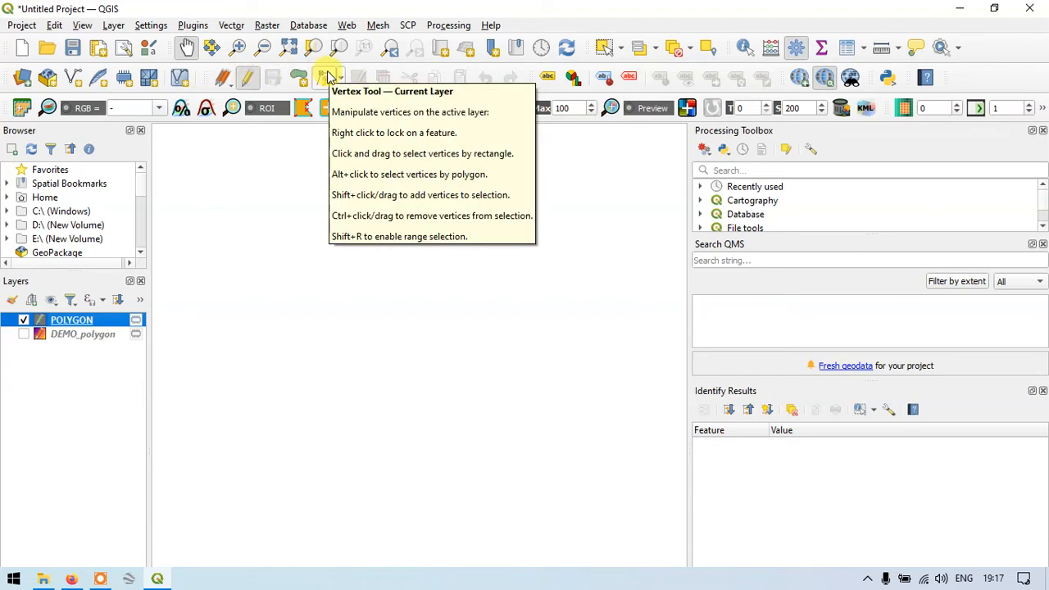
mouse_move(287, 85)
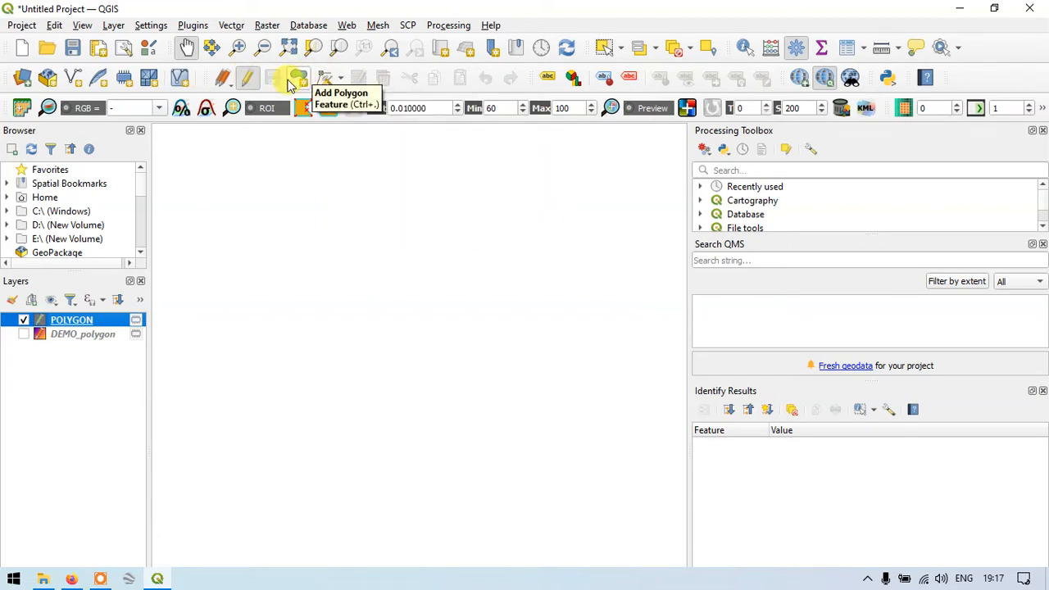
Step: Activate the Add Polygon Feature tool on the POLYGON layer
left_click(298, 77)
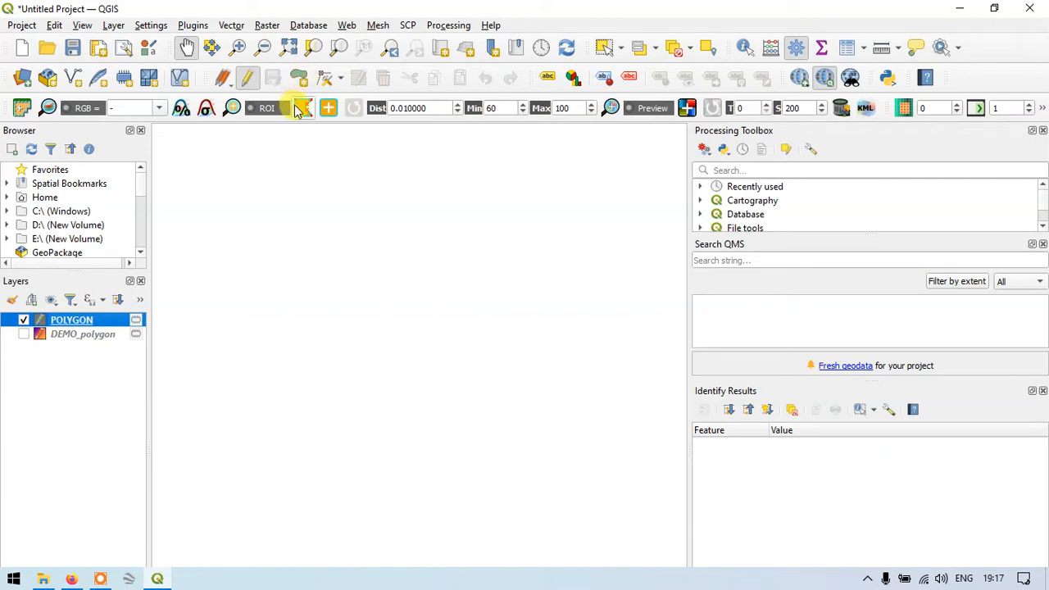
mouse_move(299, 77)
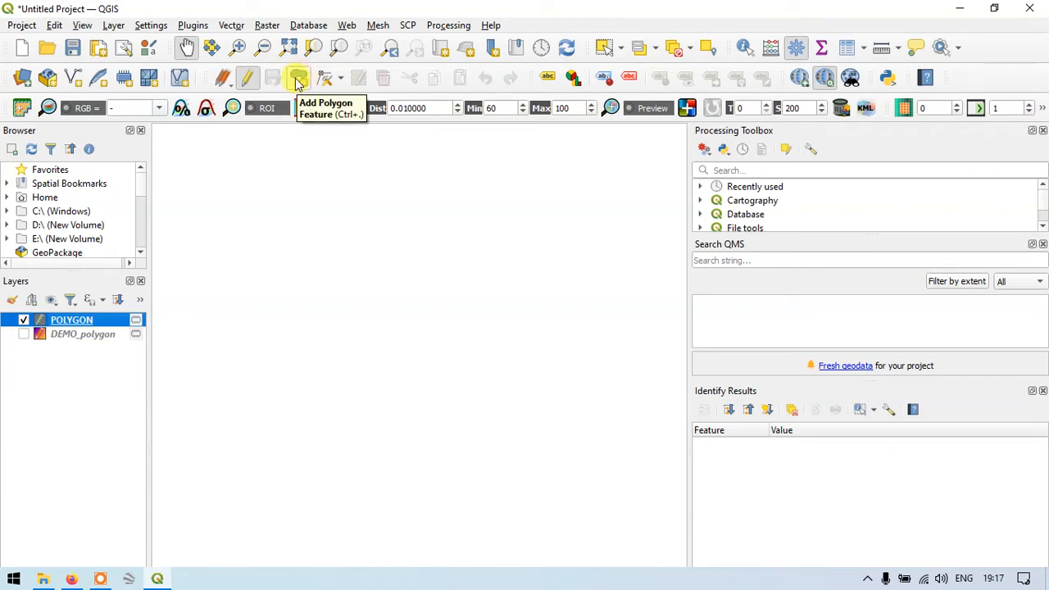
left_click(298, 77)
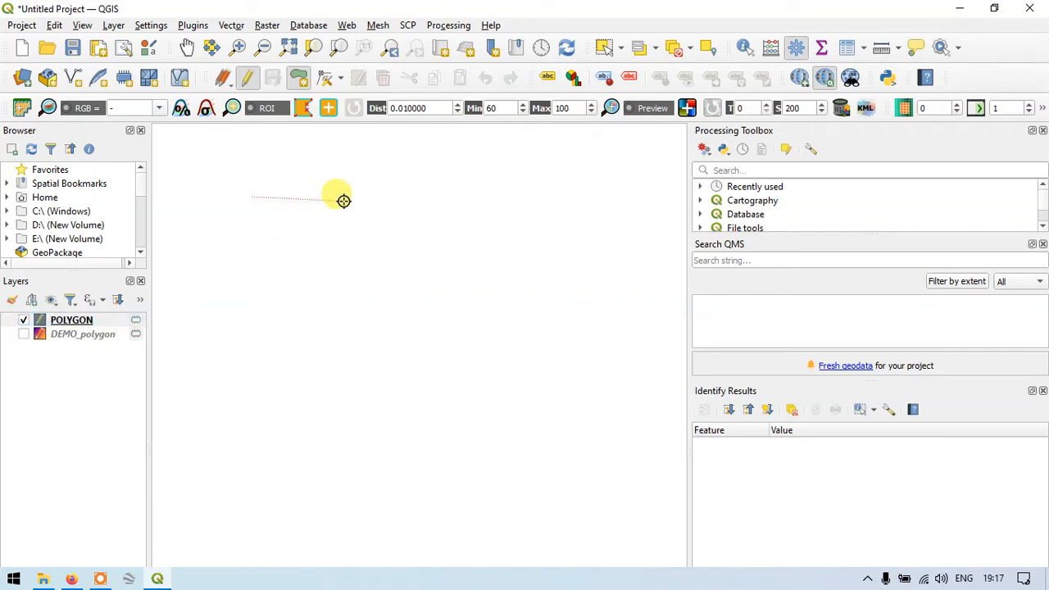
Step: Digitize two rectangles: a small square and a taller rectangle to its right
left_click(347, 290)
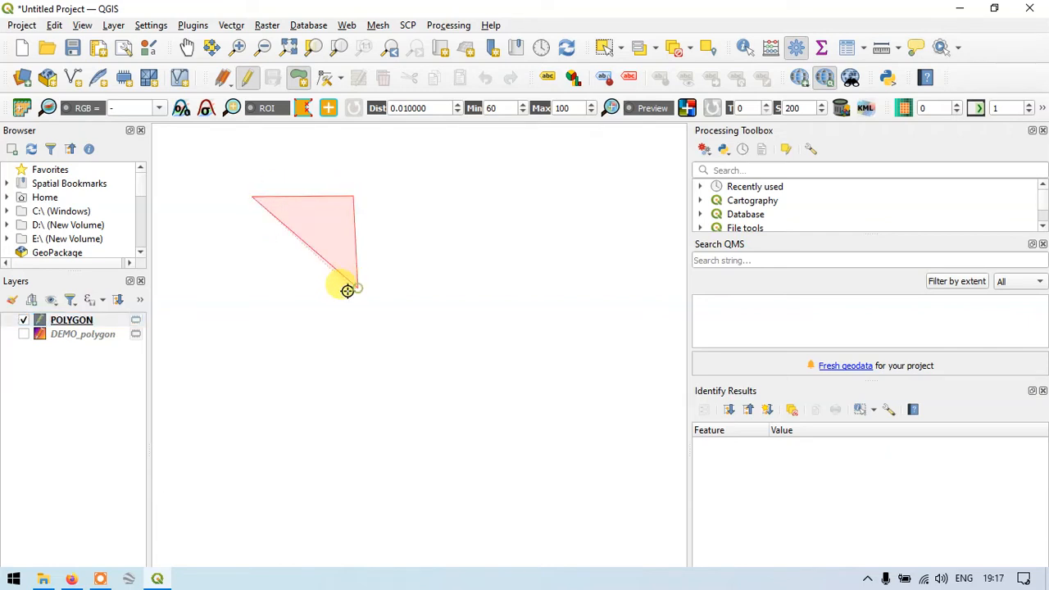
left_click_drag(348, 290, 252, 291)
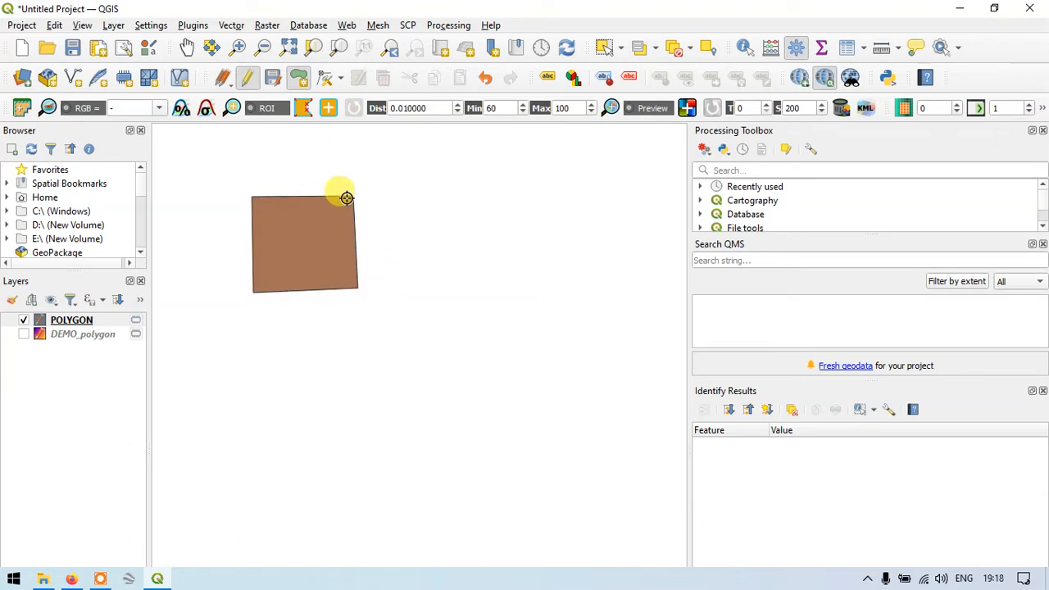
mouse_move(468, 195)
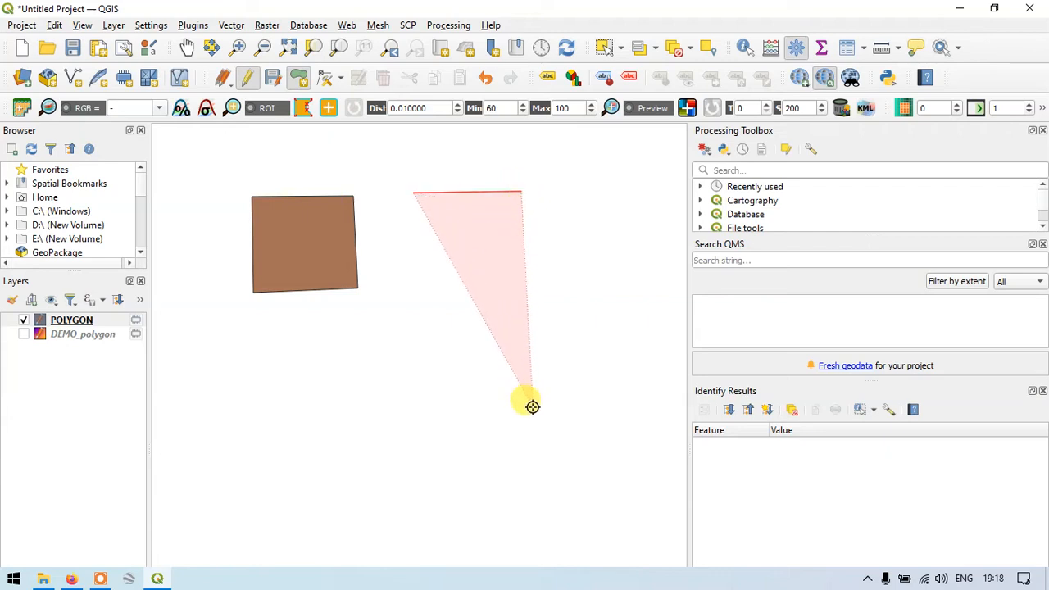
left_click_drag(531, 406, 413, 407)
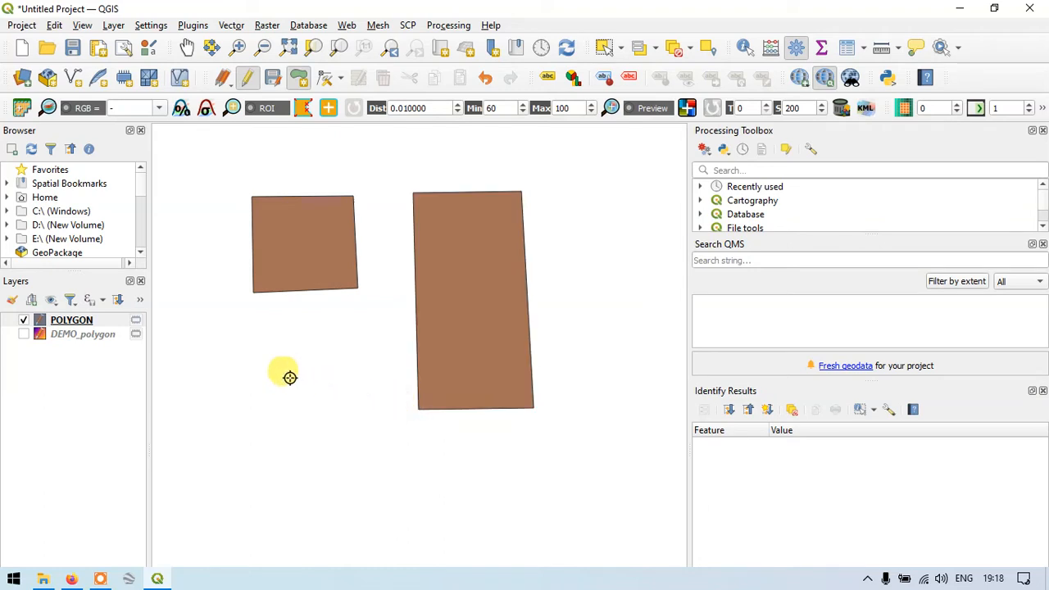
mouse_move(190, 232)
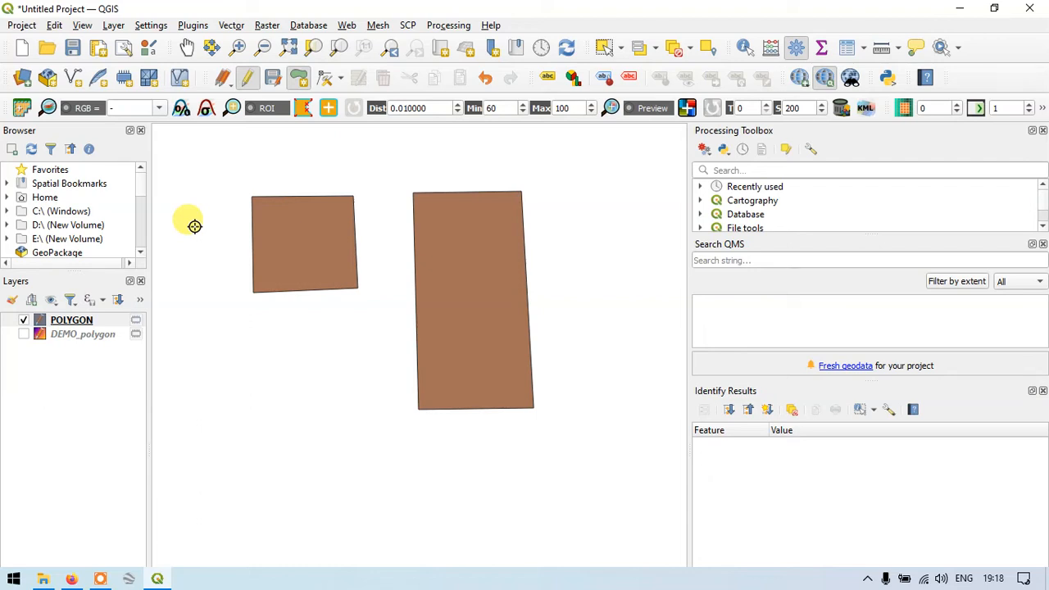
mouse_move(204, 259)
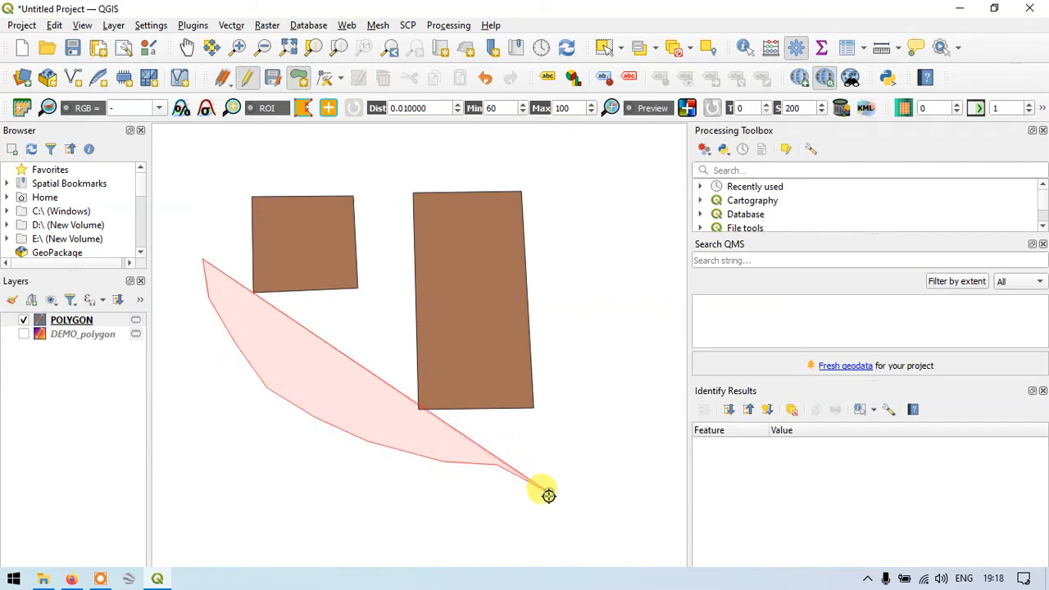
Step: Trace the lower-right end and lower edge of the curved strip polygon
left_click_drag(547, 494, 501, 508)
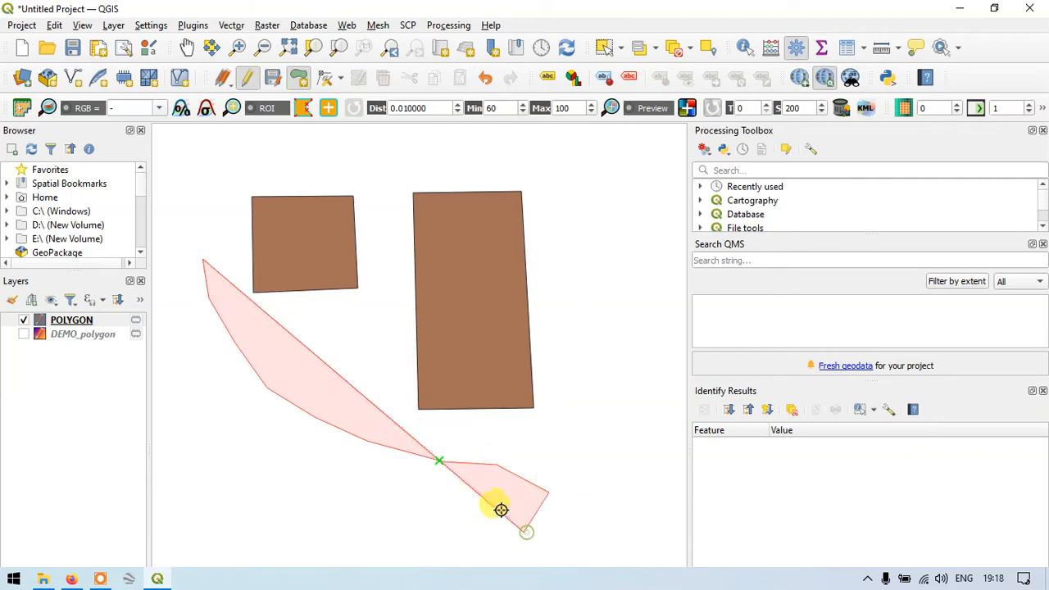
left_click_drag(501, 509, 275, 450)
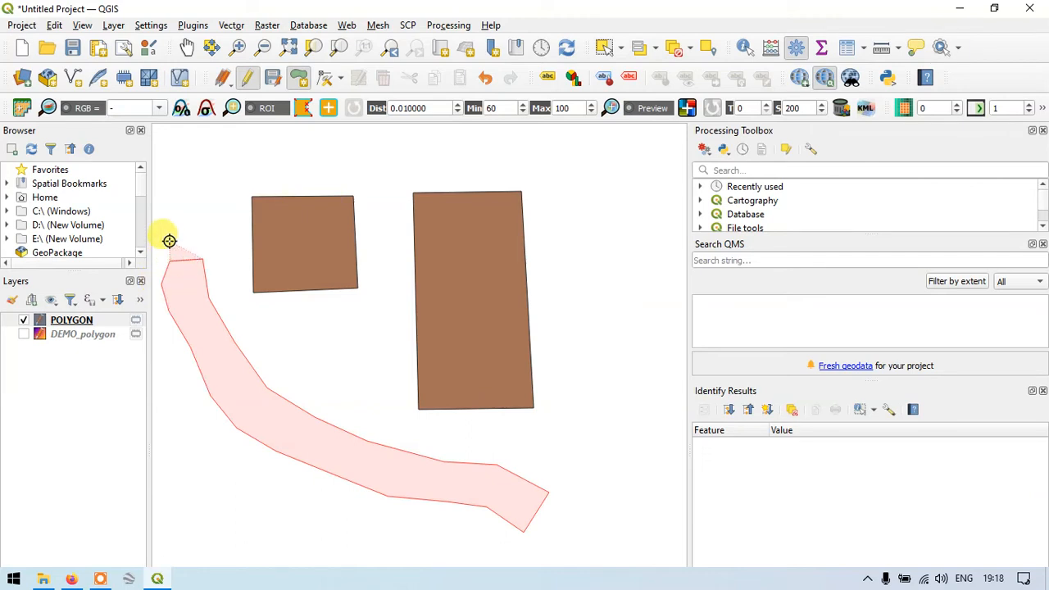
mouse_move(201, 258)
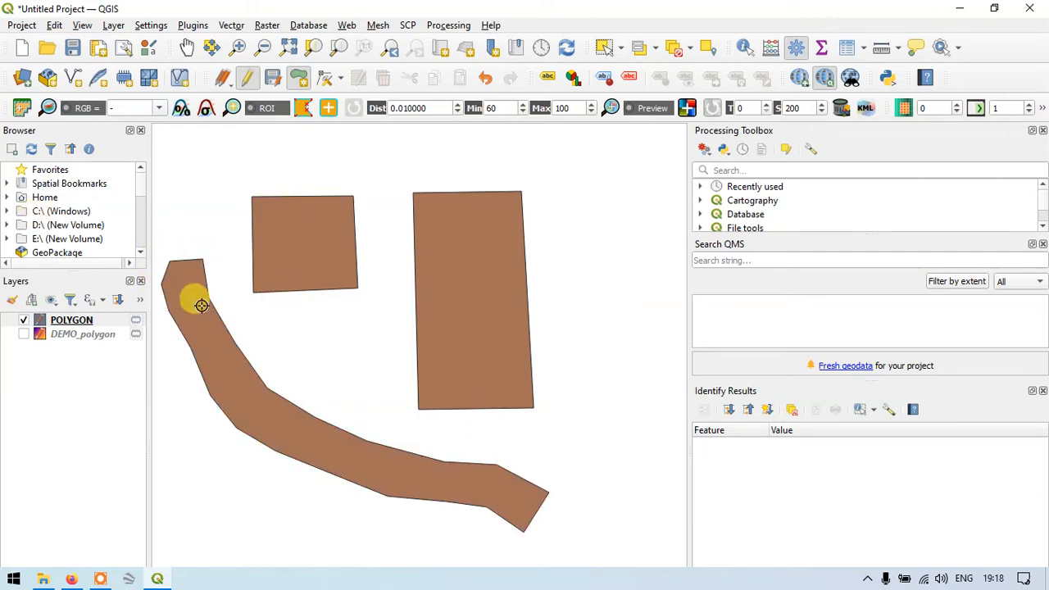
mouse_move(571, 521)
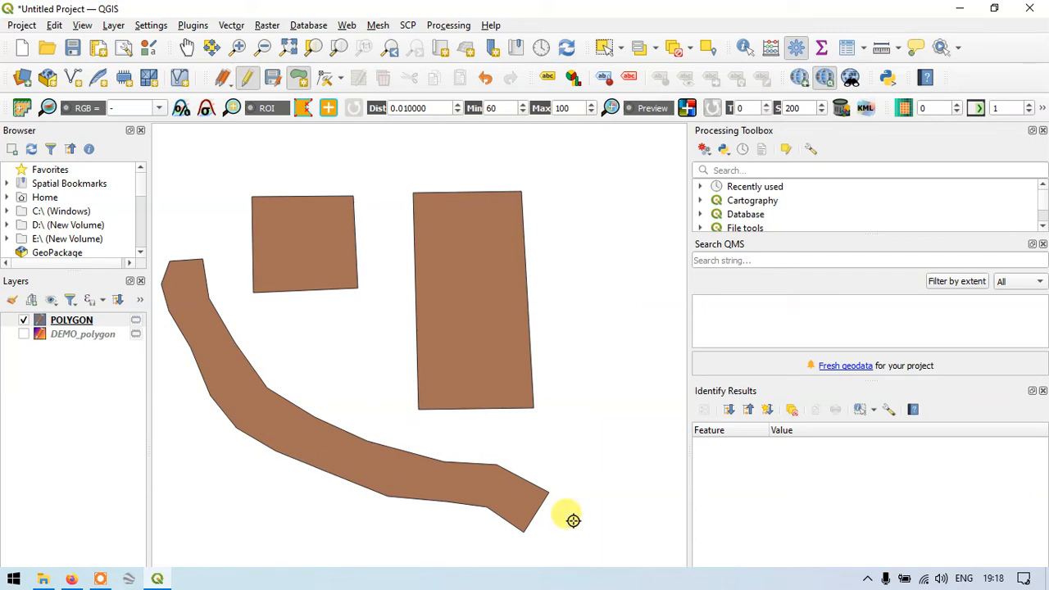
mouse_move(341, 203)
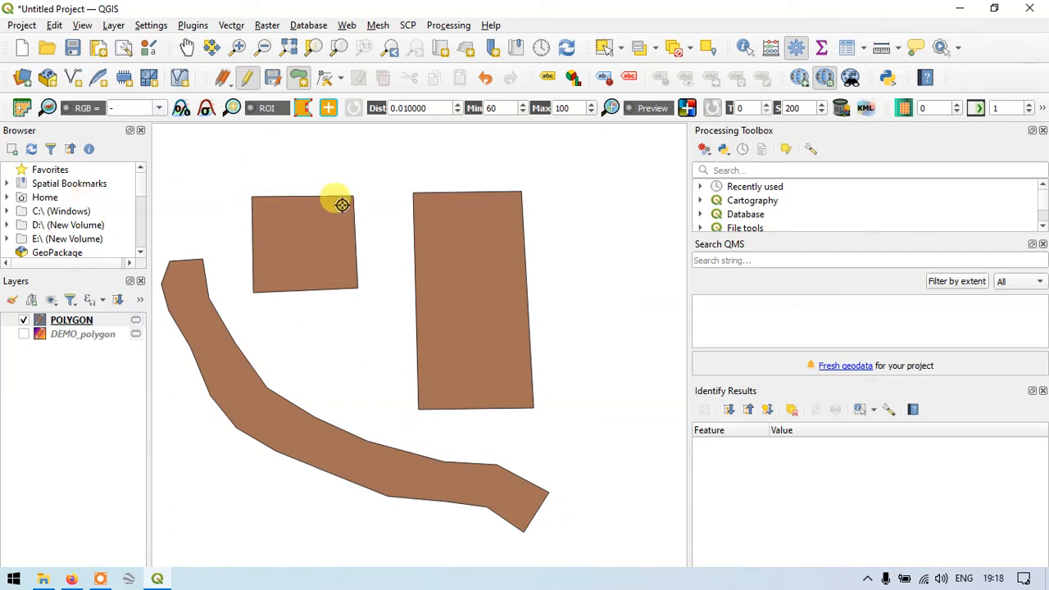
mouse_move(354, 254)
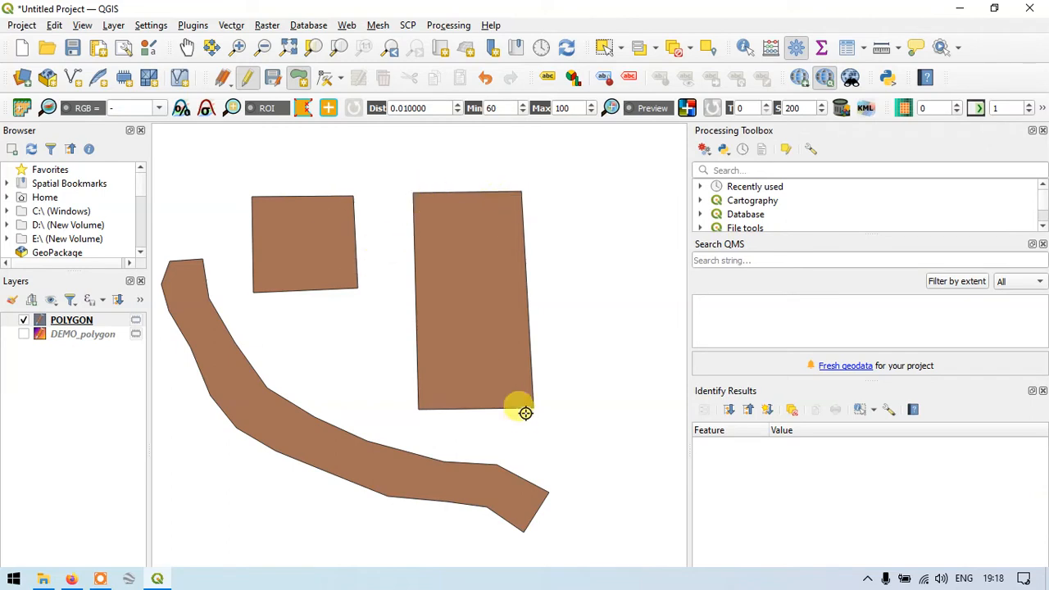
mouse_move(511, 207)
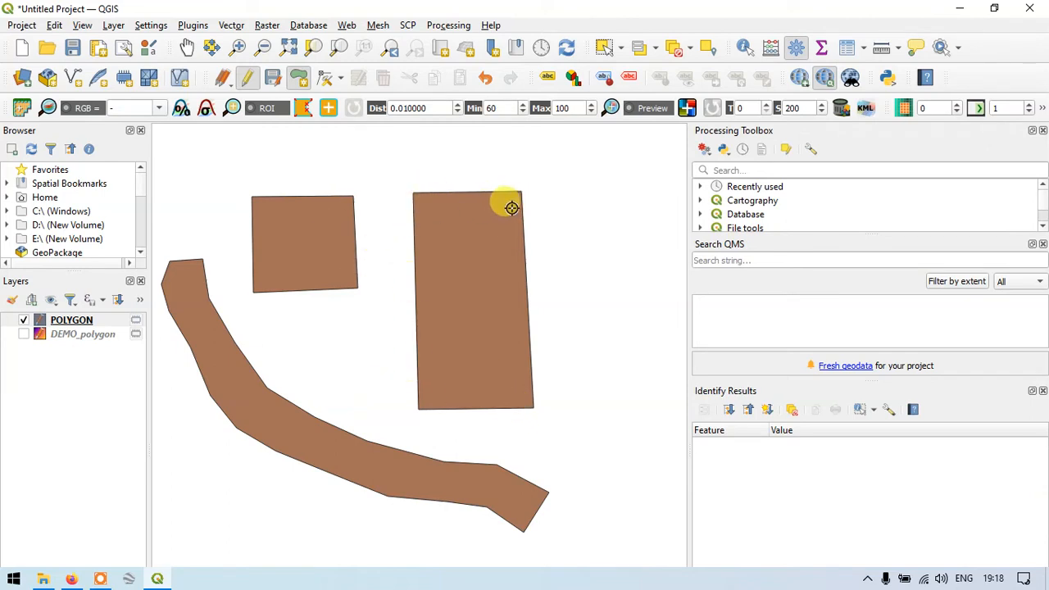
mouse_move(583, 207)
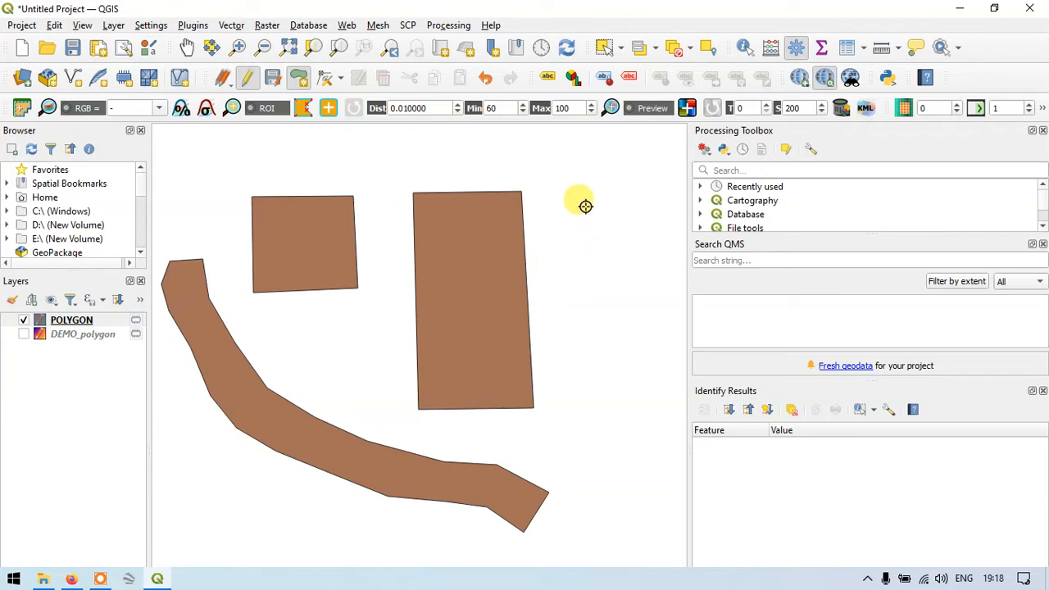
mouse_move(643, 203)
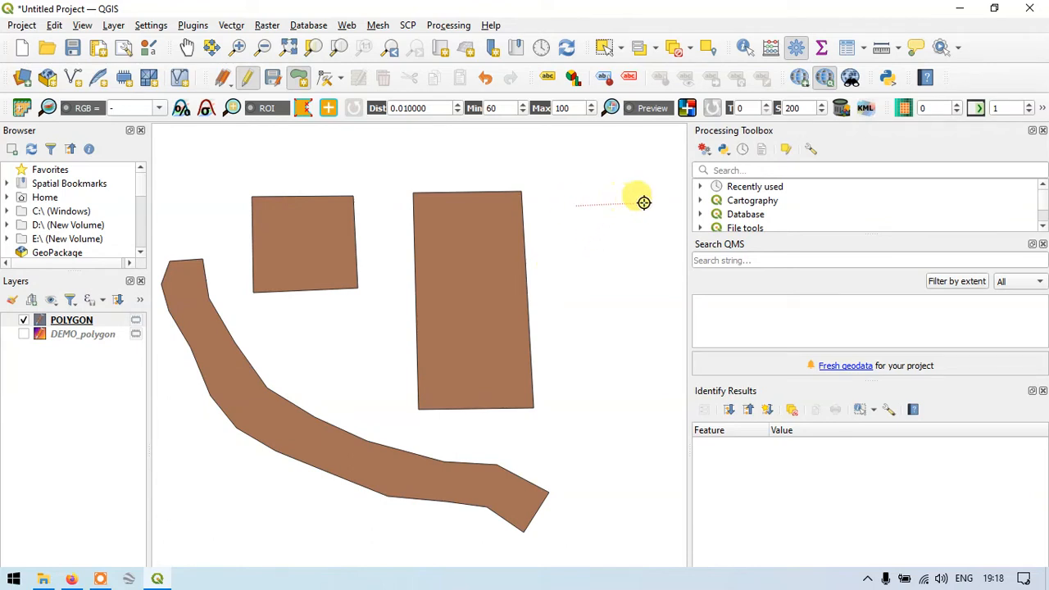
left_click_drag(642, 203, 642, 295)
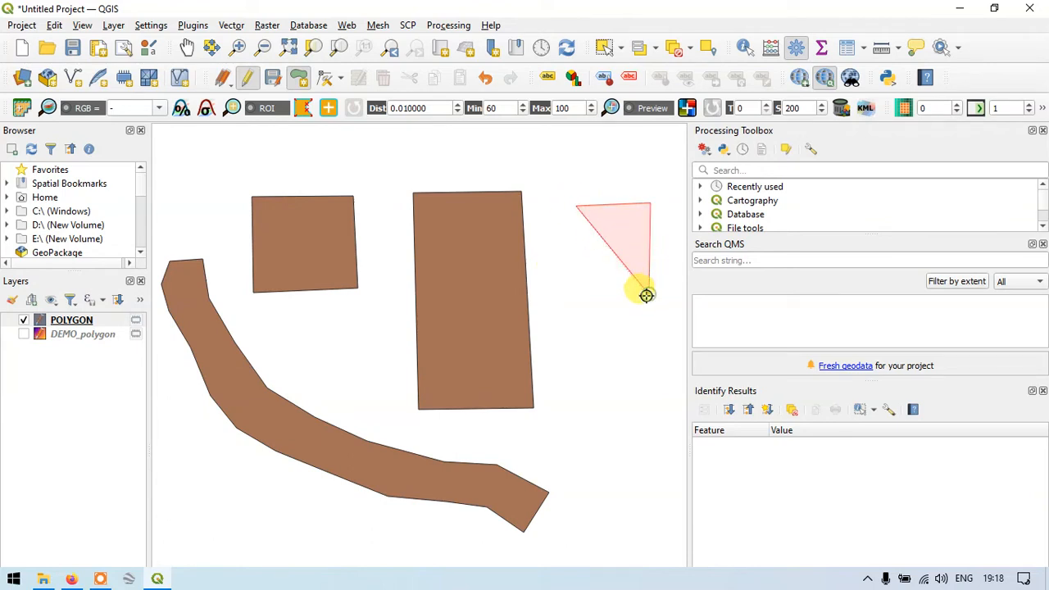
left_click_drag(645, 294, 682, 237)
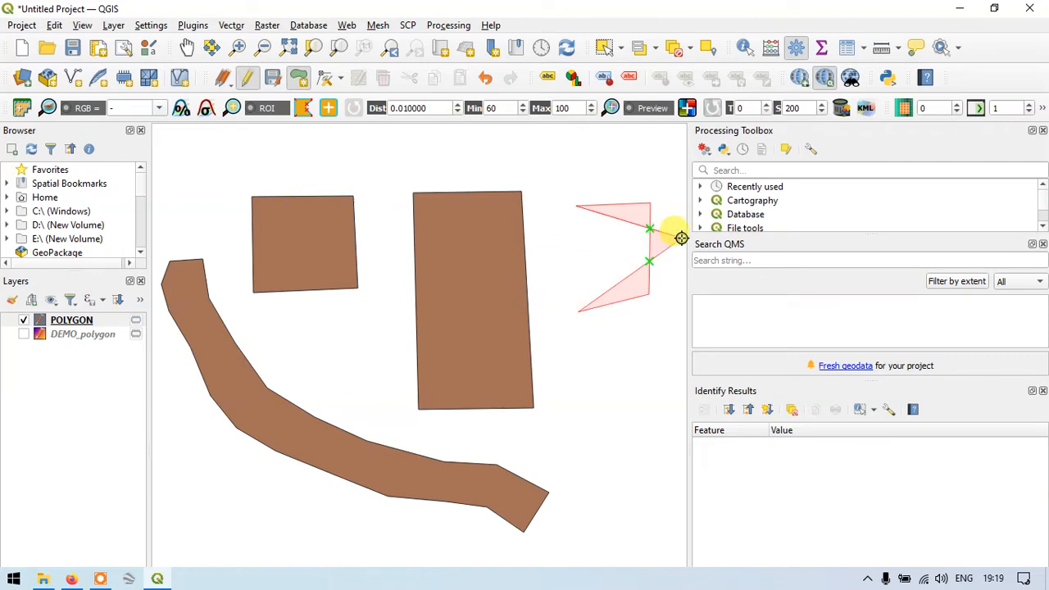
left_click_drag(682, 239, 652, 239)
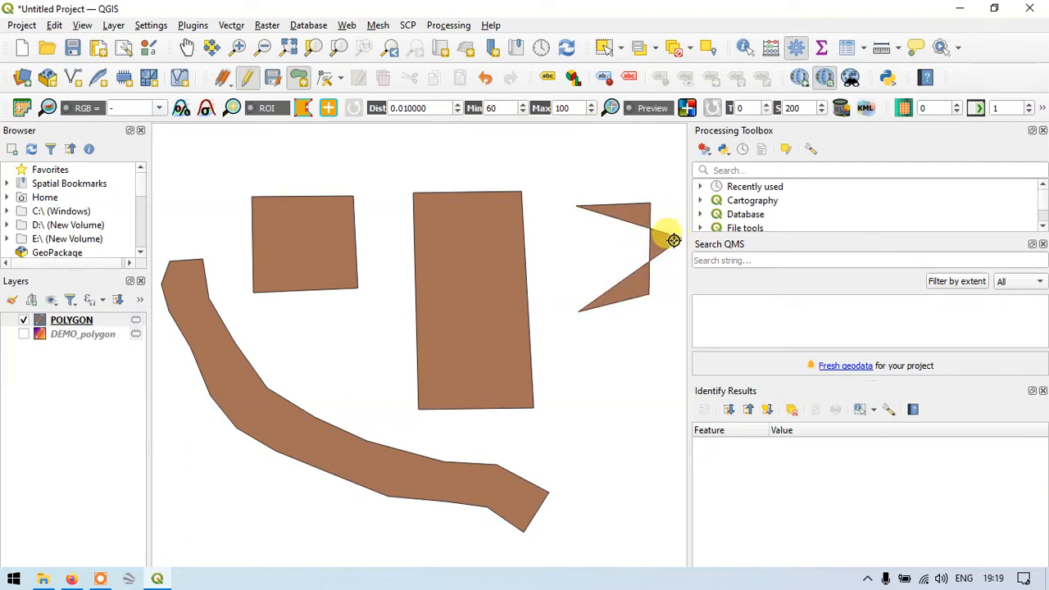
mouse_move(636, 203)
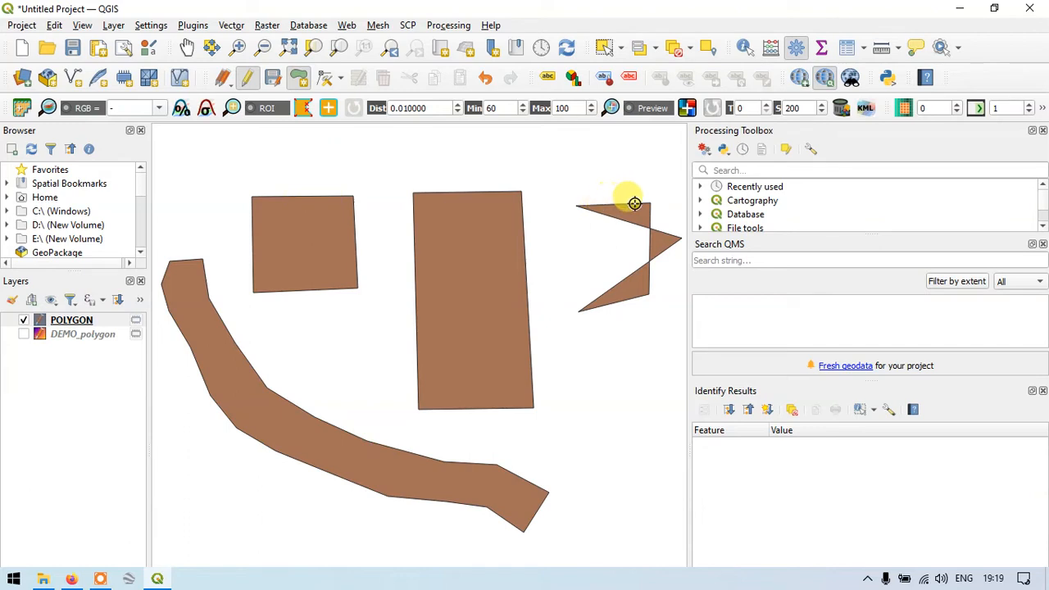
mouse_move(630, 200)
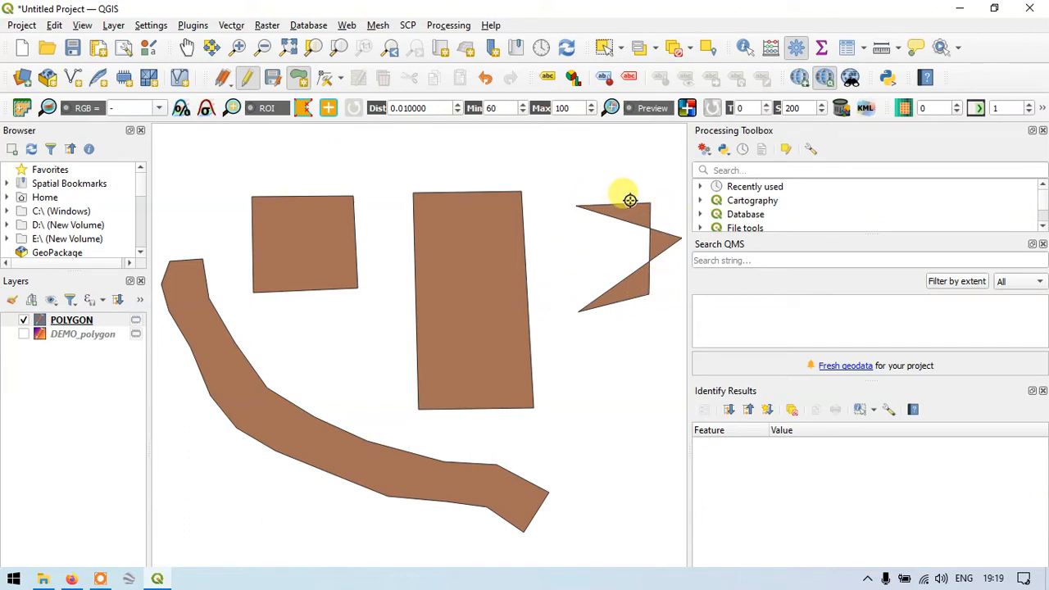
mouse_move(632, 290)
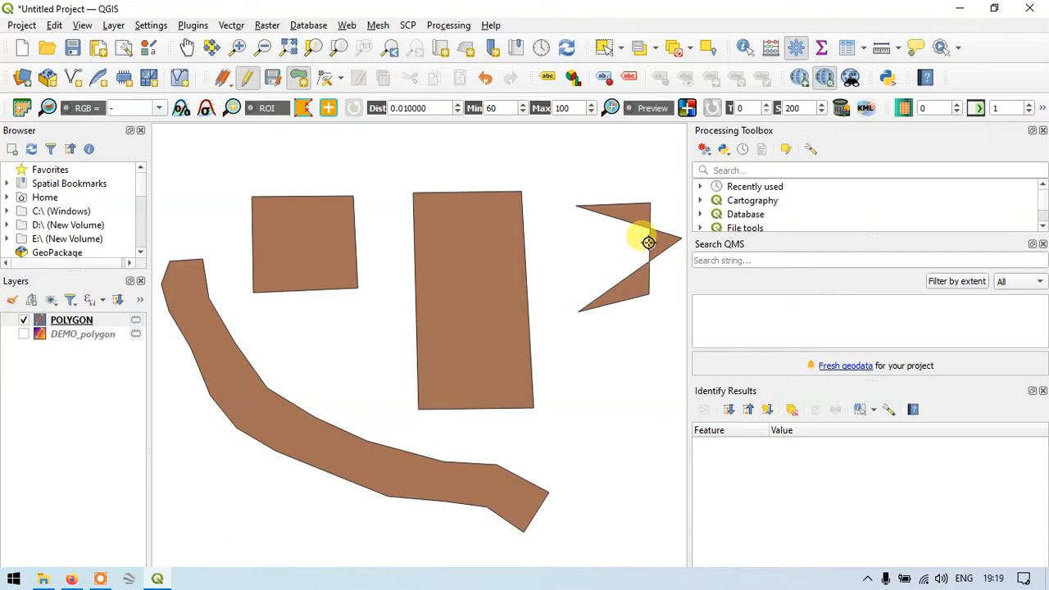
mouse_move(600, 232)
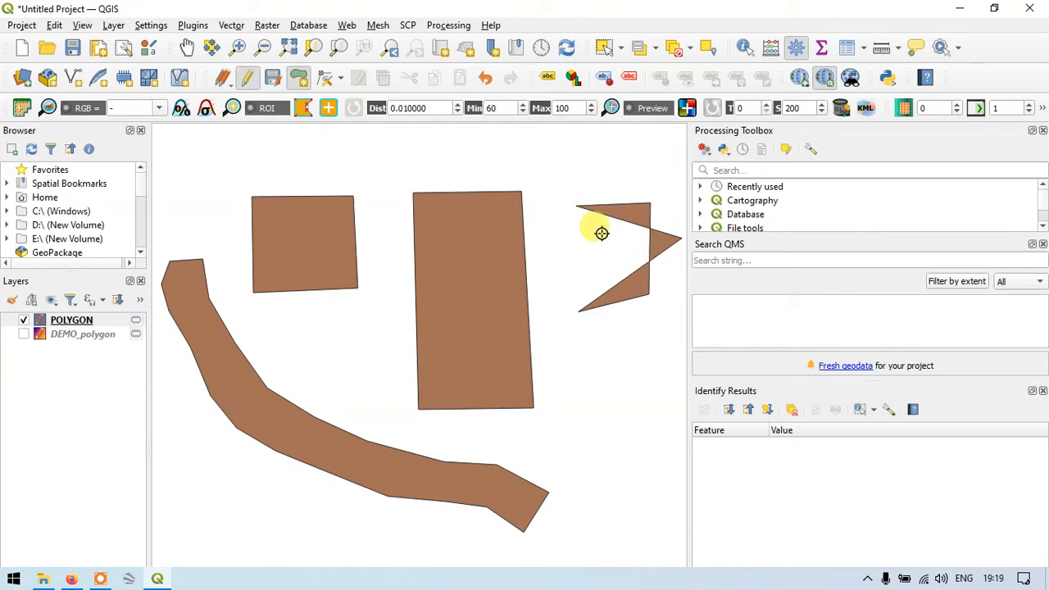
mouse_move(465, 409)
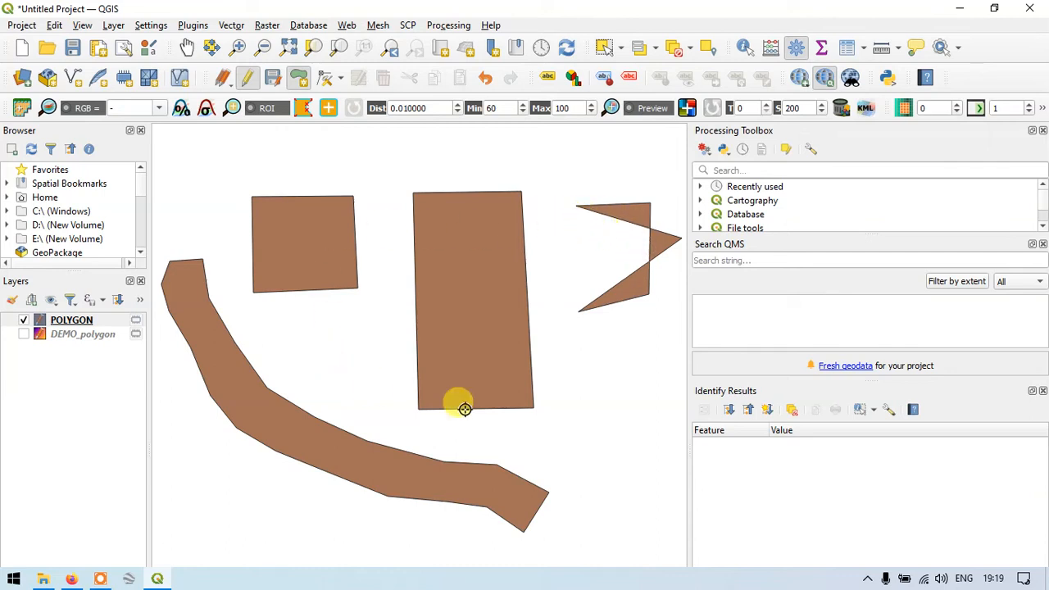
mouse_move(359, 238)
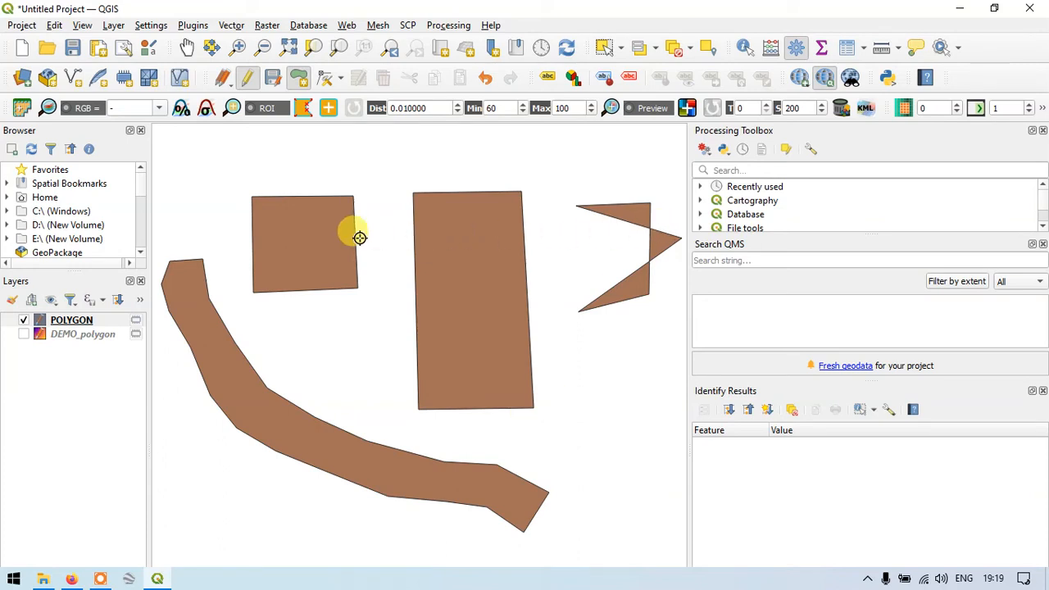
mouse_move(301, 234)
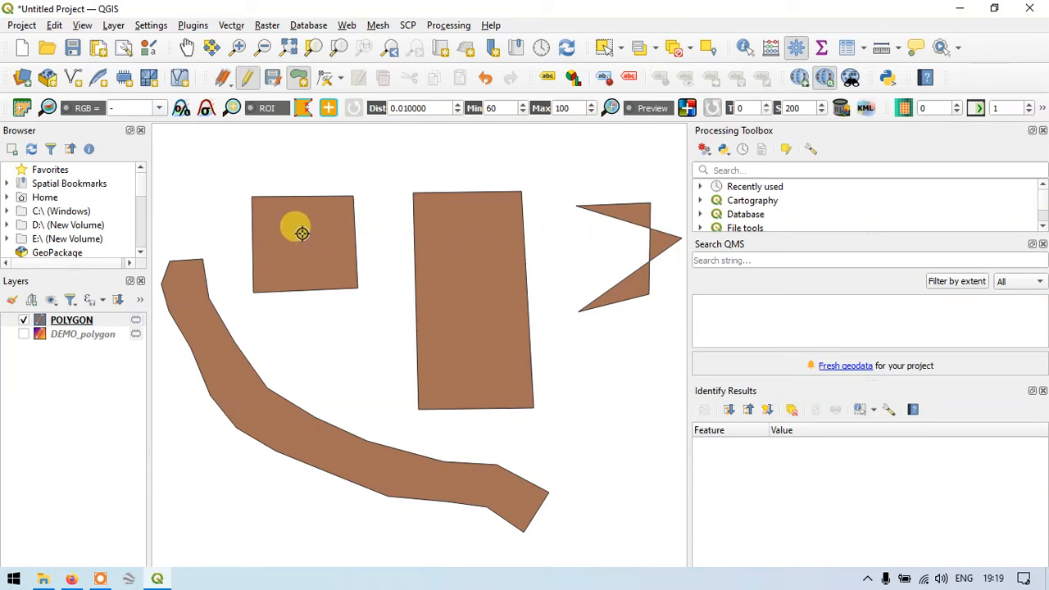
mouse_move(633, 268)
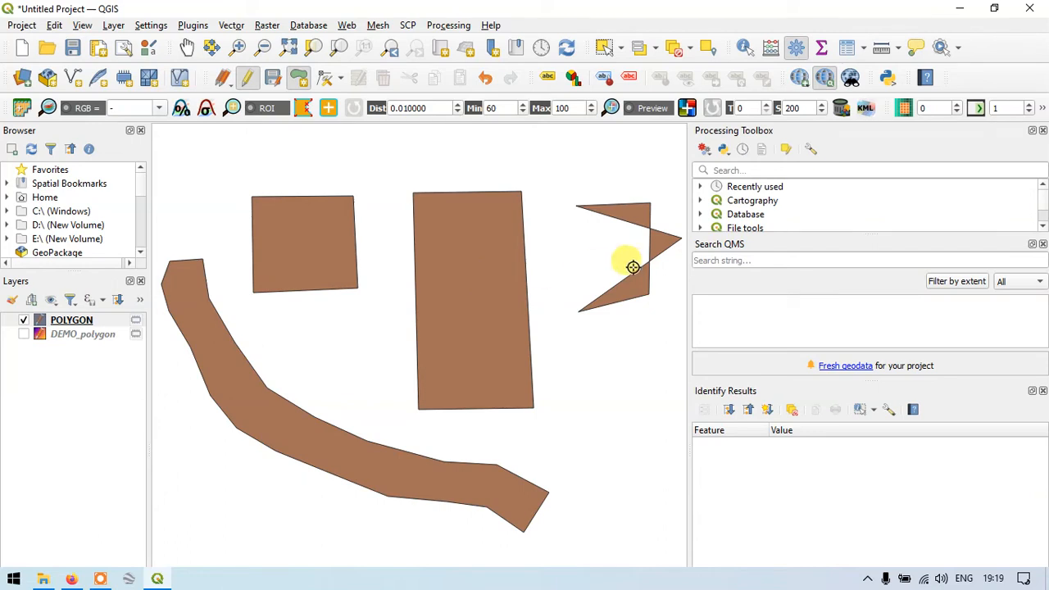
mouse_move(573, 154)
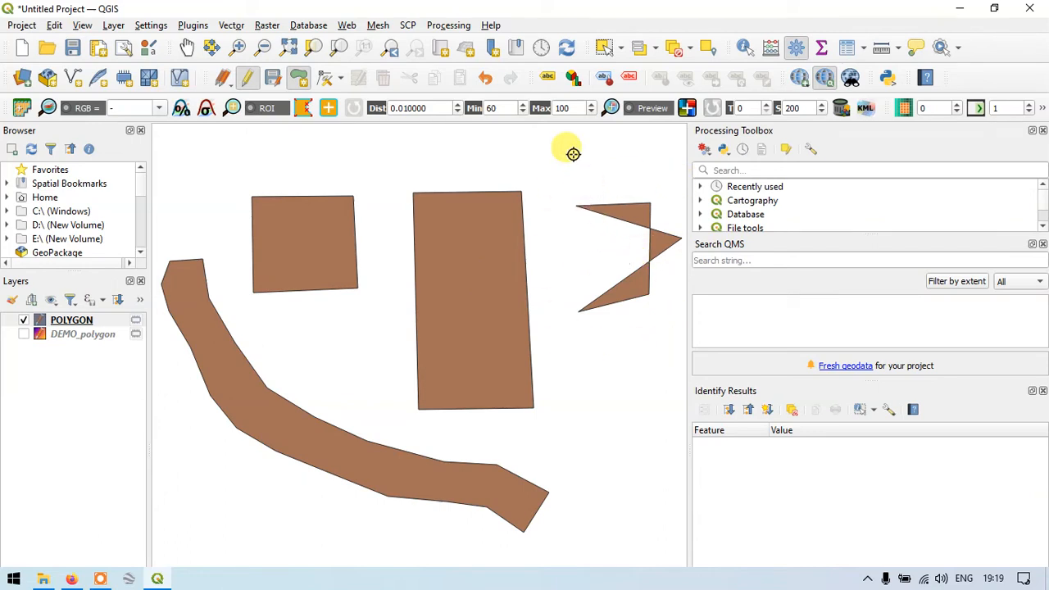
mouse_move(686, 262)
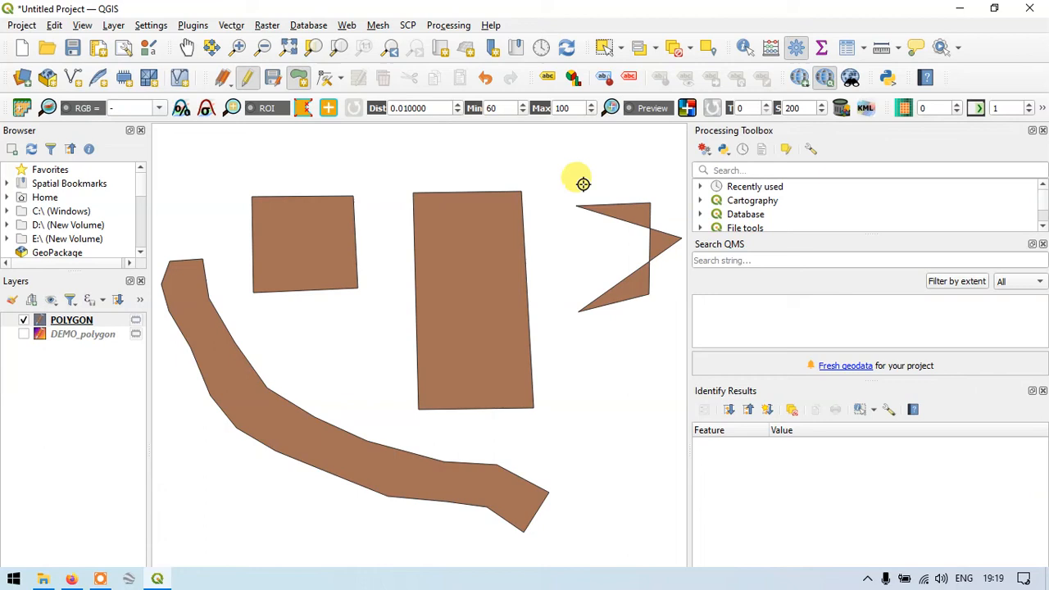
mouse_move(636, 256)
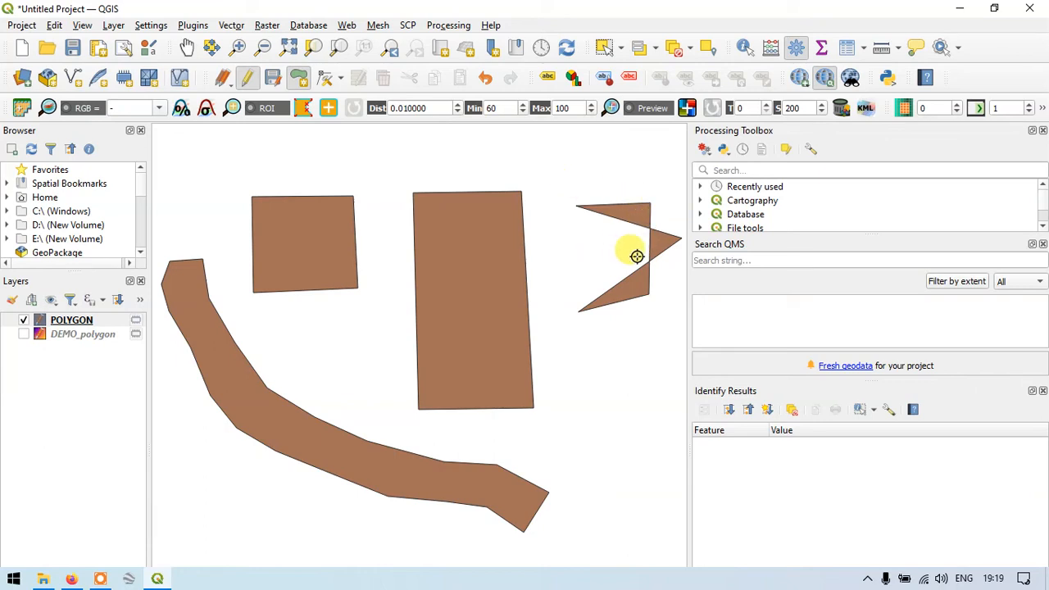
mouse_move(600, 357)
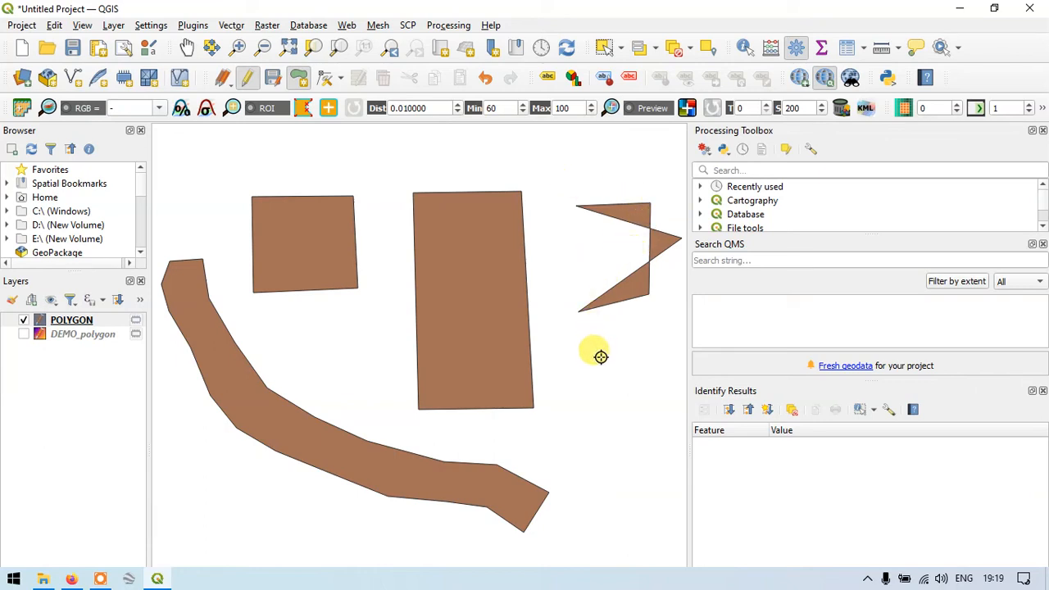
mouse_move(600, 370)
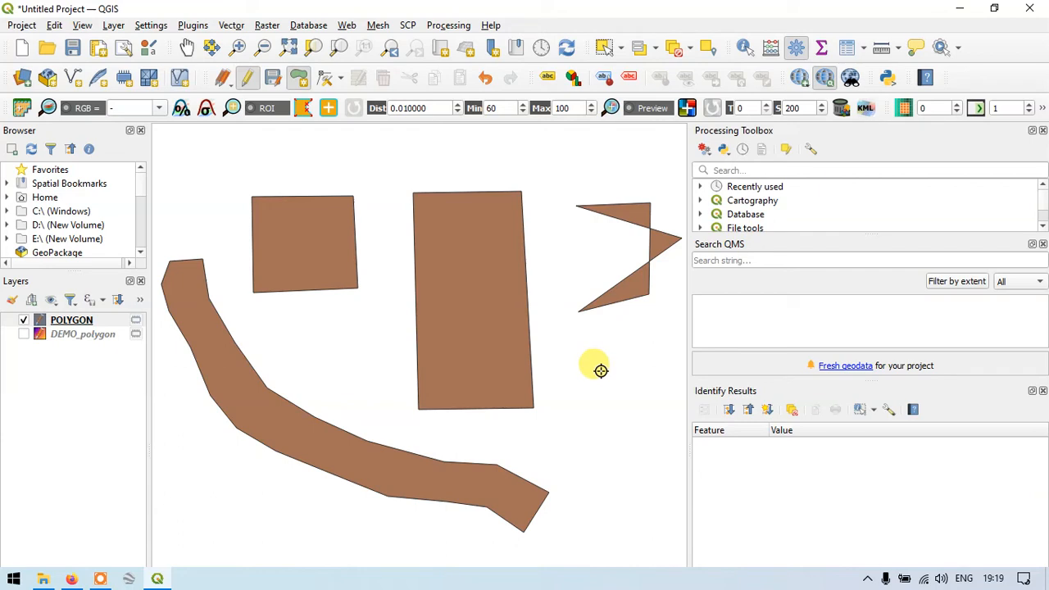
mouse_move(582, 352)
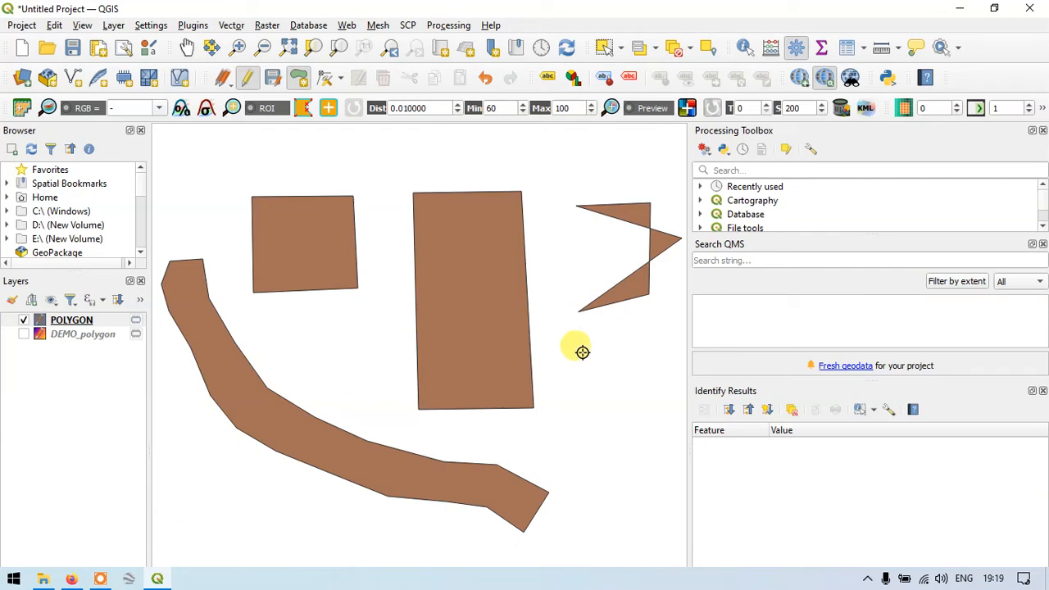
mouse_move(619, 216)
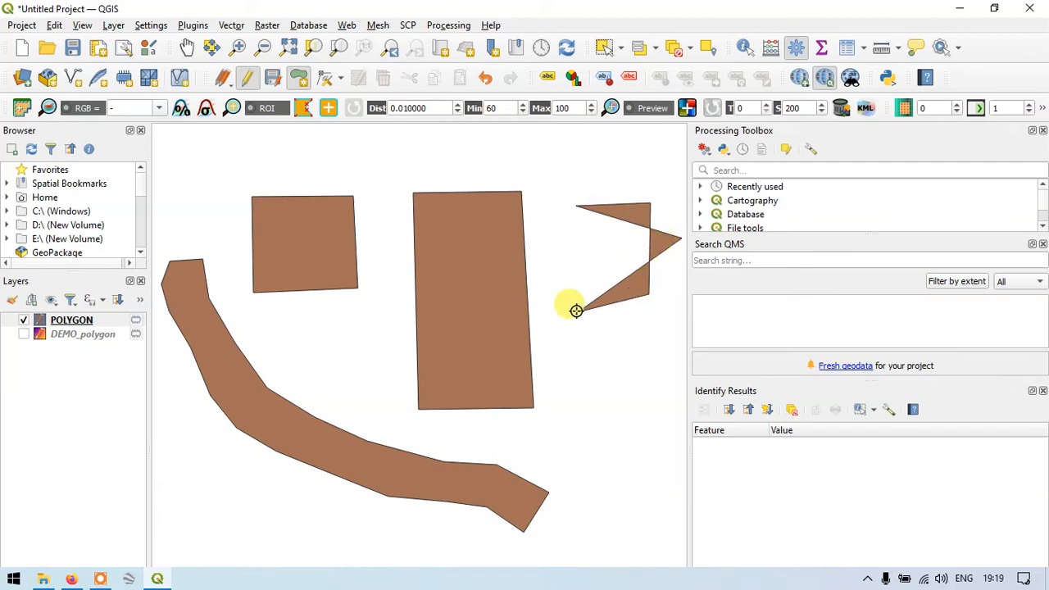
mouse_move(583, 201)
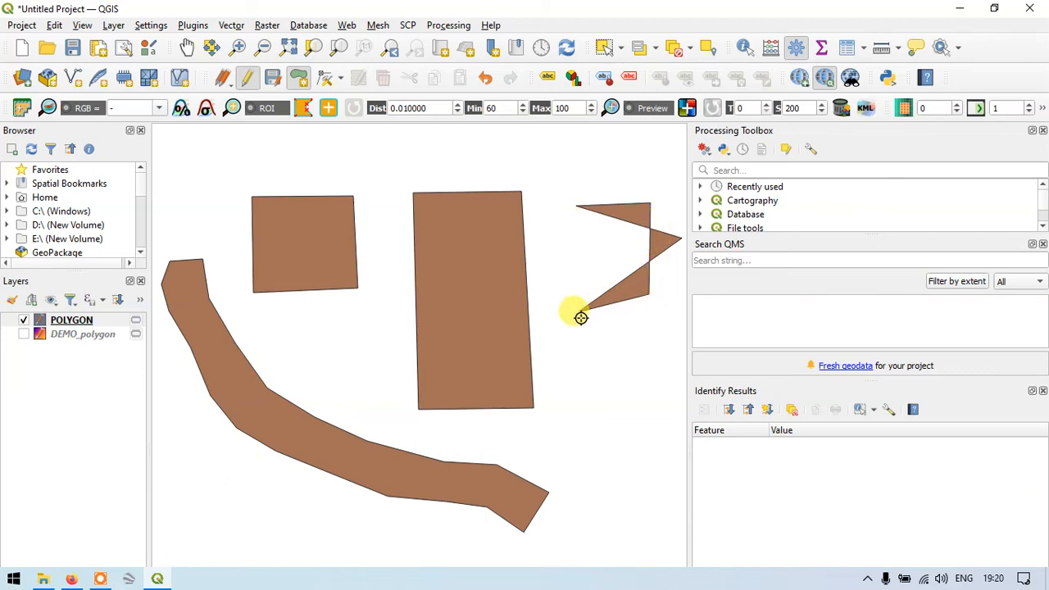
mouse_move(680, 239)
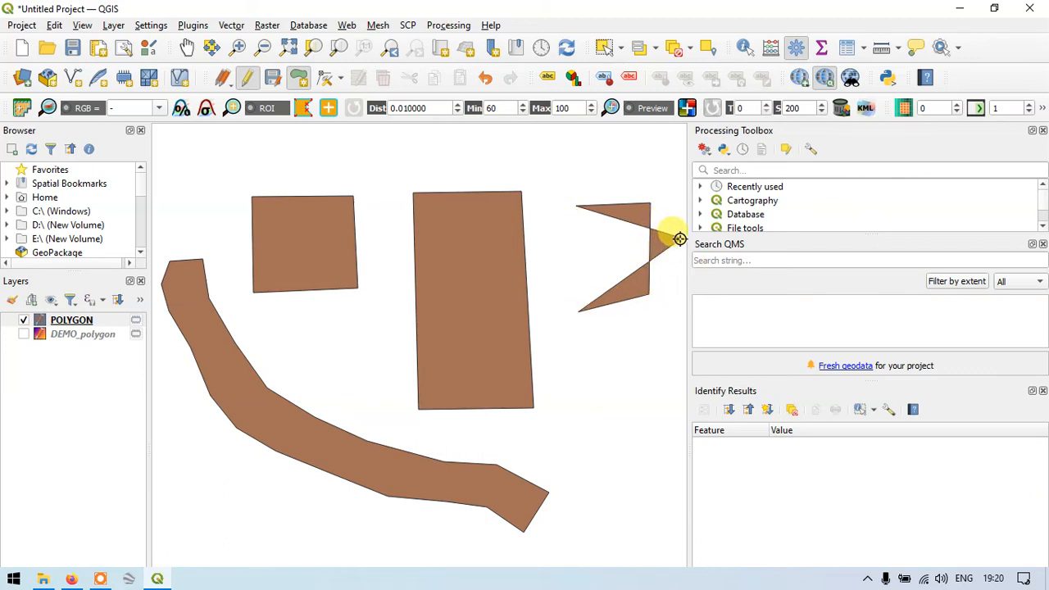
mouse_move(590, 342)
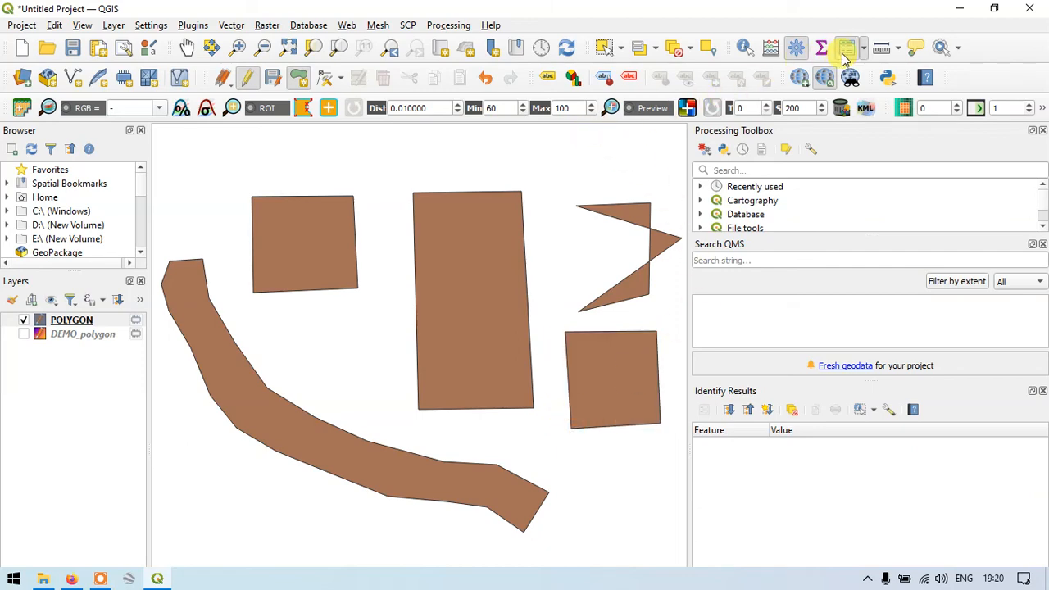
left_click(846, 50)
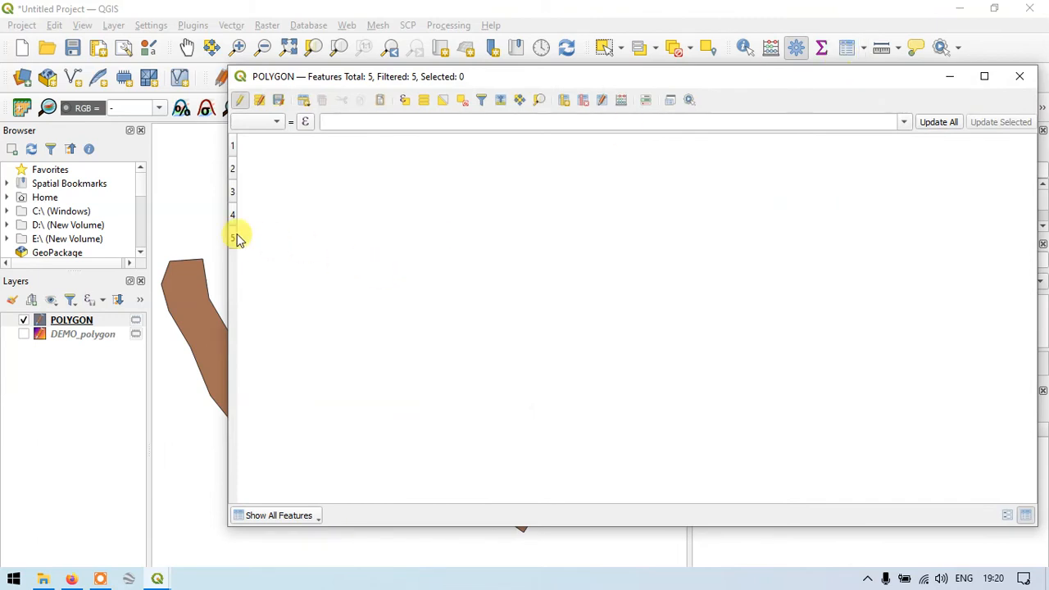
mouse_move(236, 237)
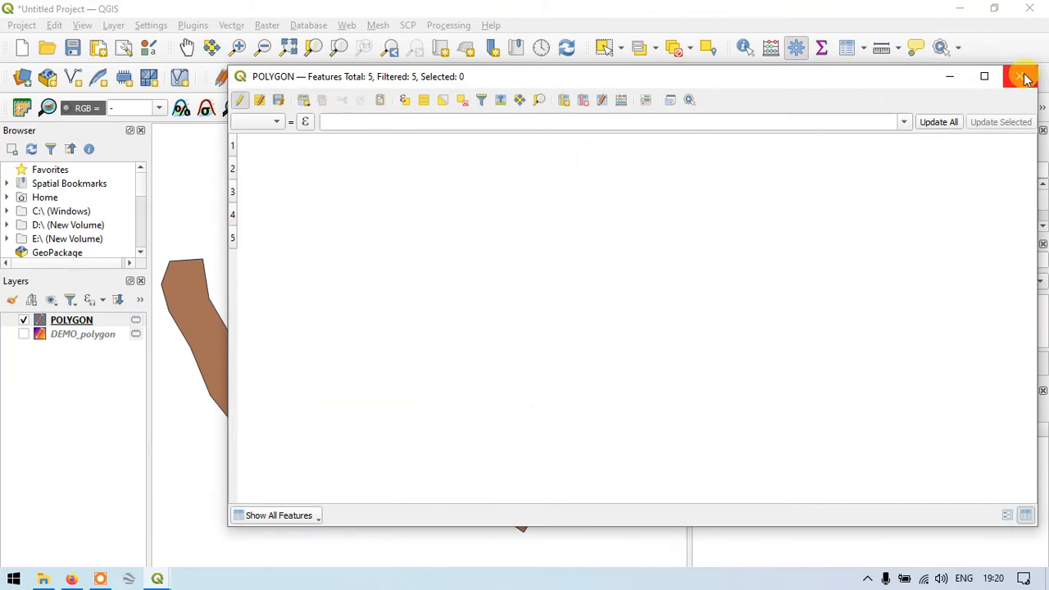
left_click(1022, 77)
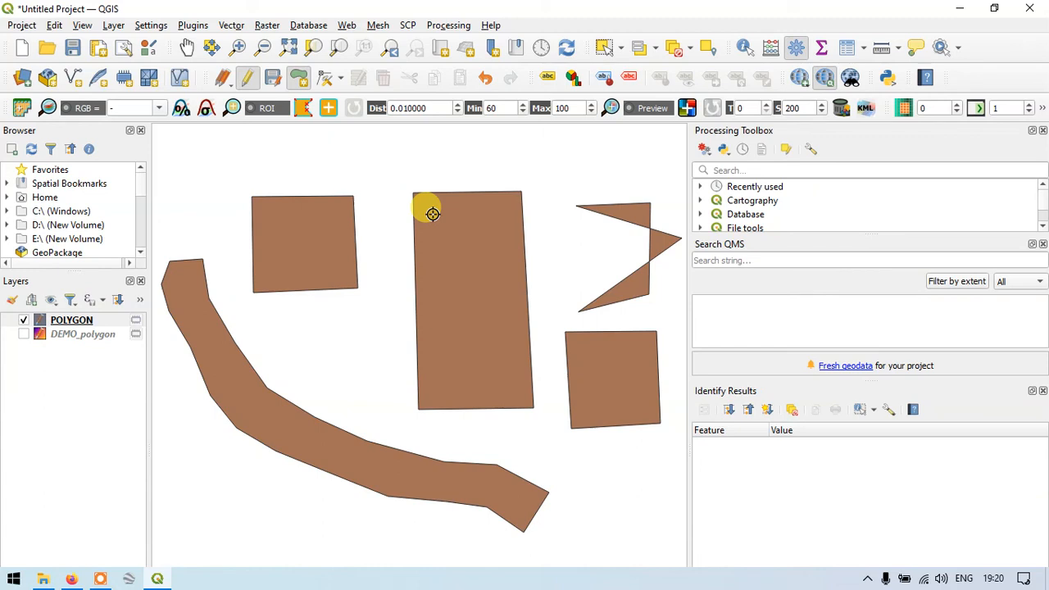
mouse_move(452, 216)
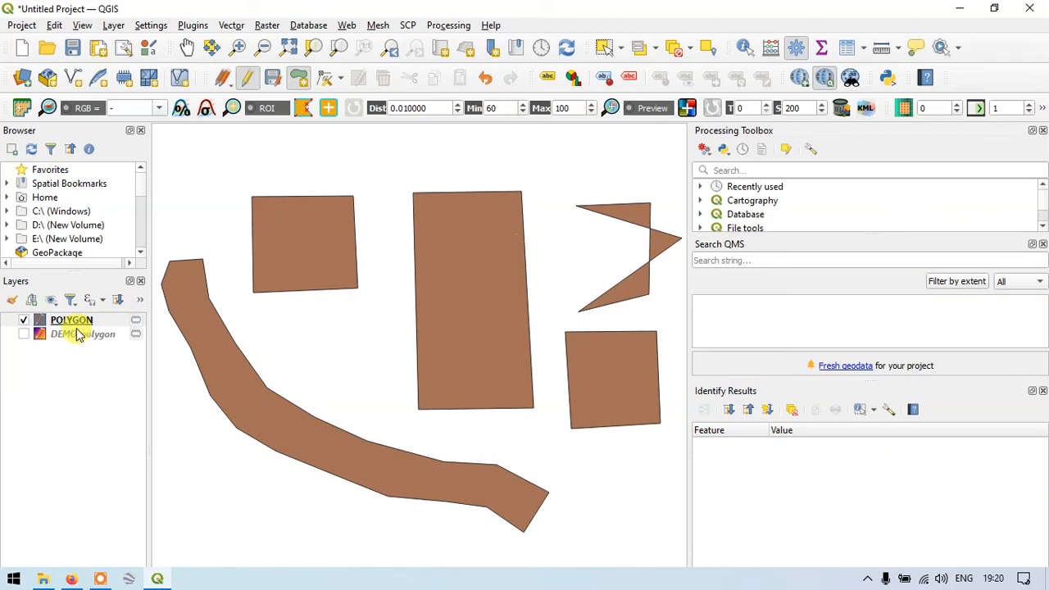
mouse_move(72, 319)
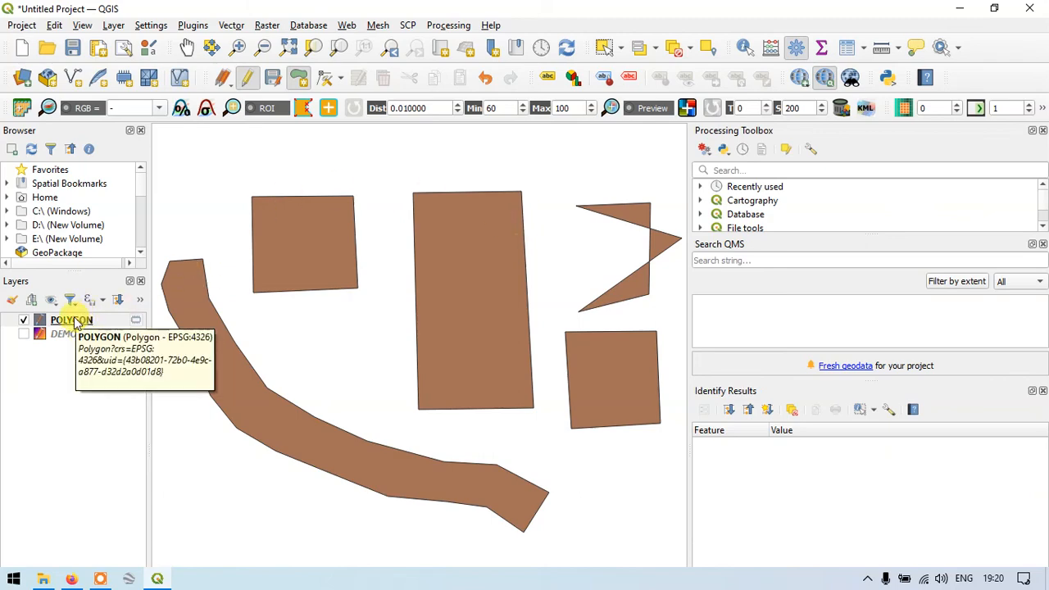
Step: Apply the gradient plasma favourite fill to the POLYGON layer
double_click(72, 320)
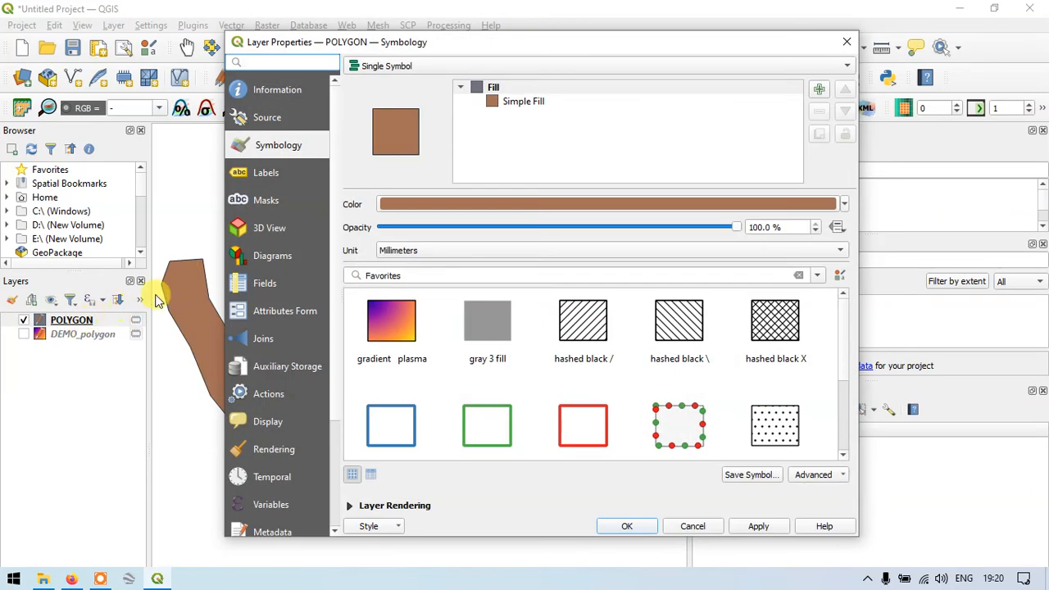
left_click(390, 319)
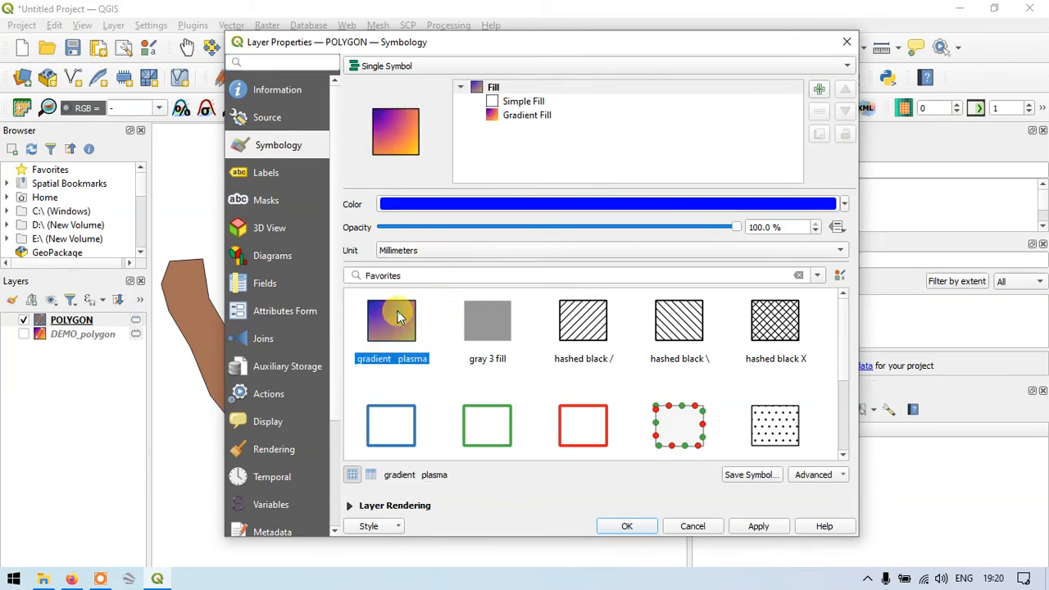
left_click(626, 525)
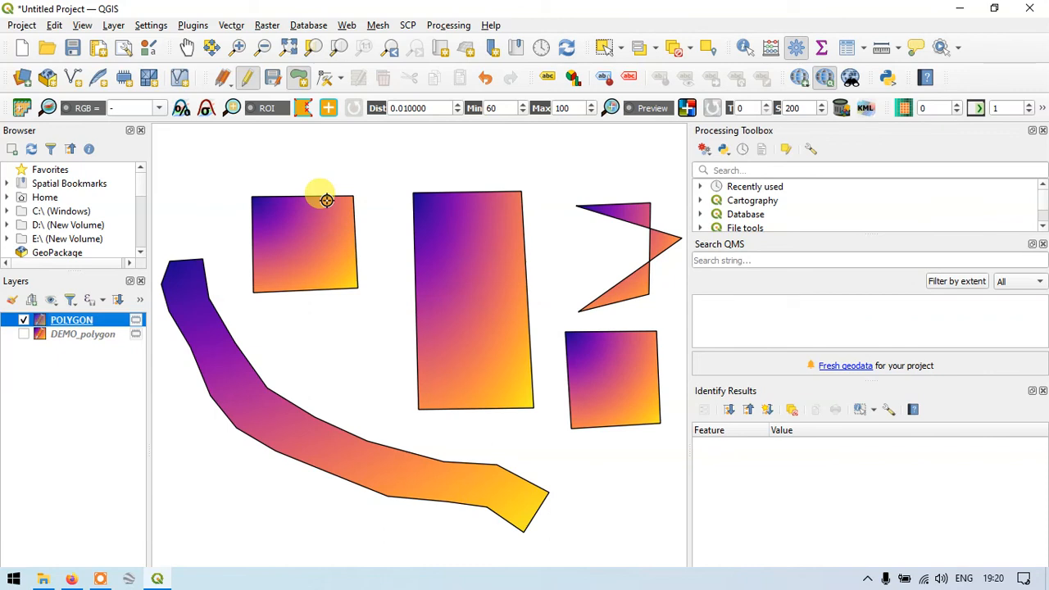
mouse_move(403, 421)
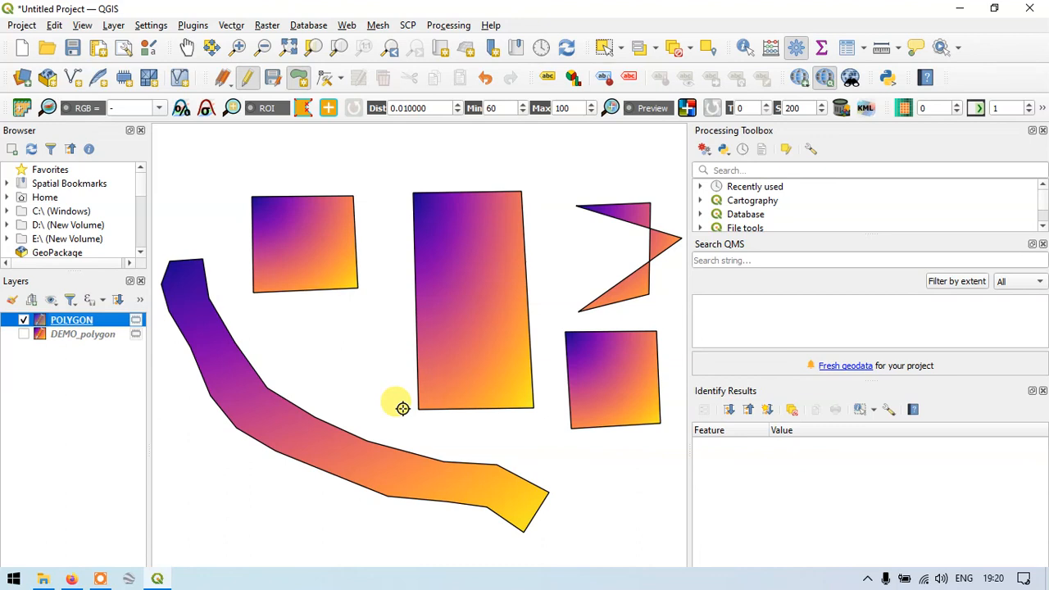
mouse_move(455, 391)
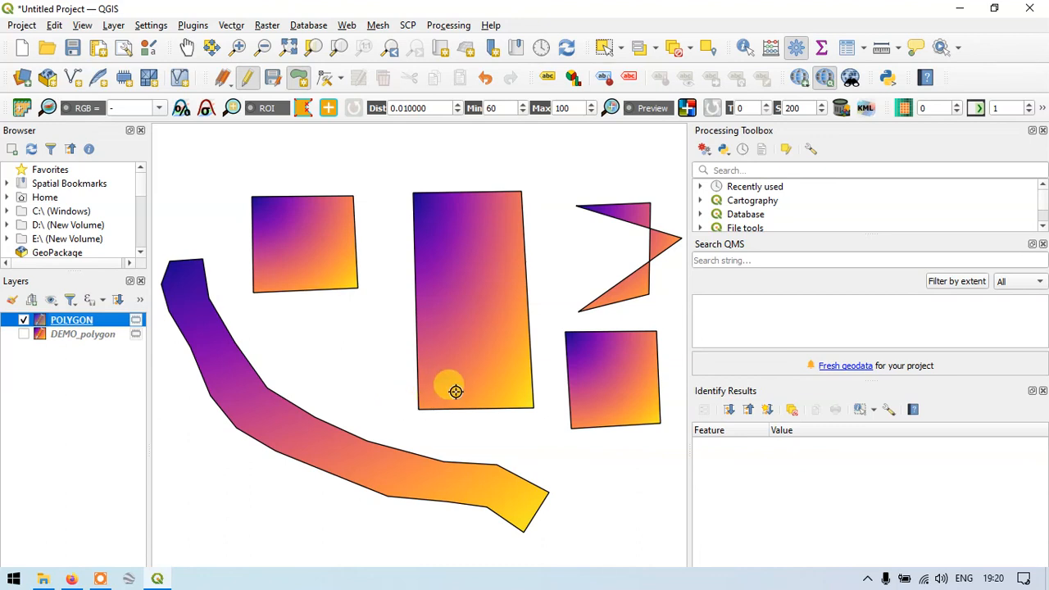